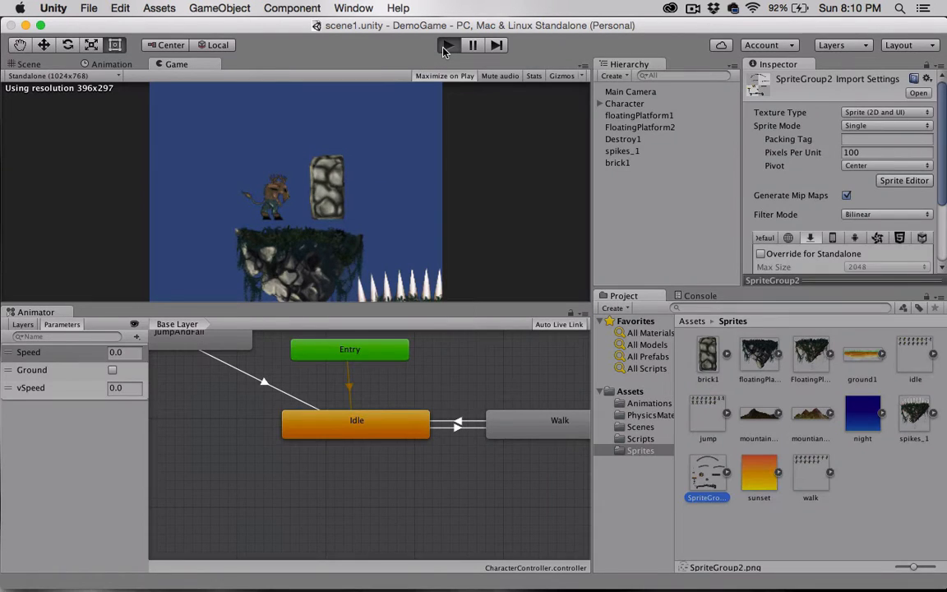
Step: Run the DemoGame scene in play mode to watch the deer cross platforms and spikes
click(447, 45)
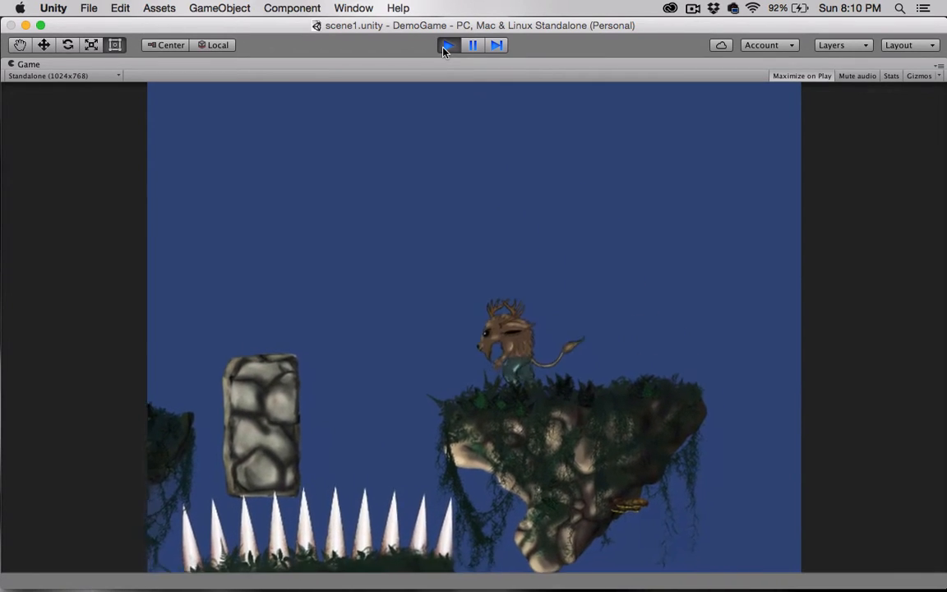
click(448, 45)
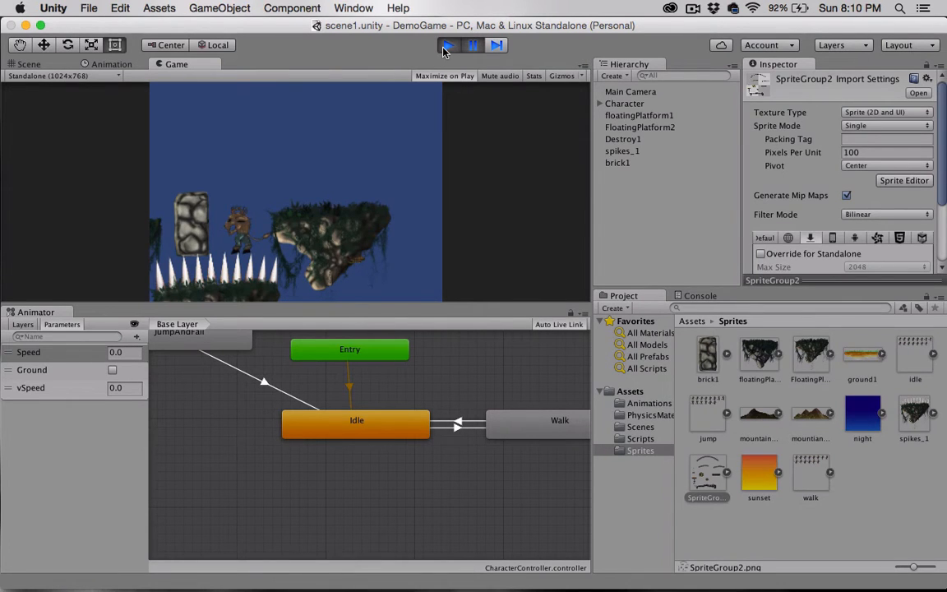
click(448, 45)
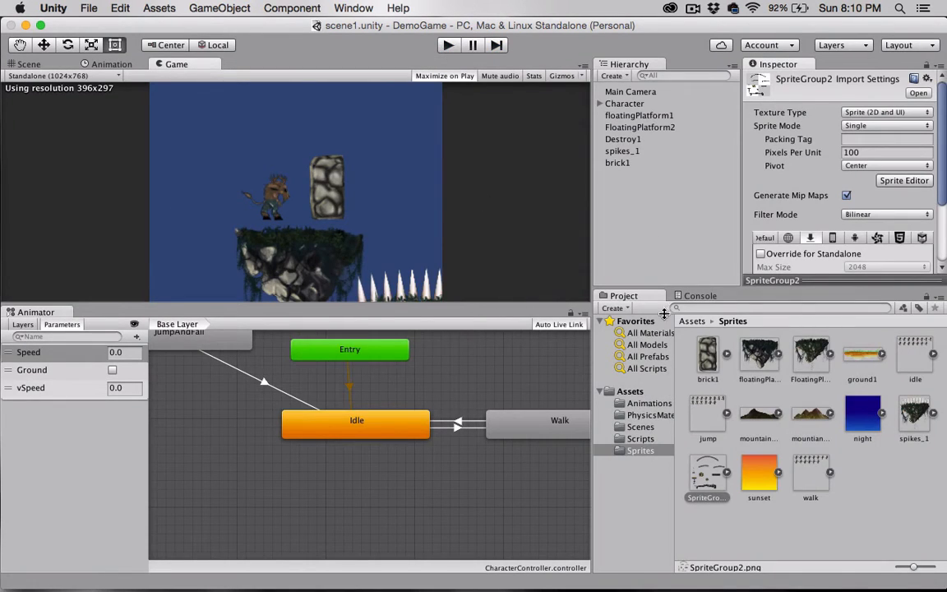
mouse_move(713, 508)
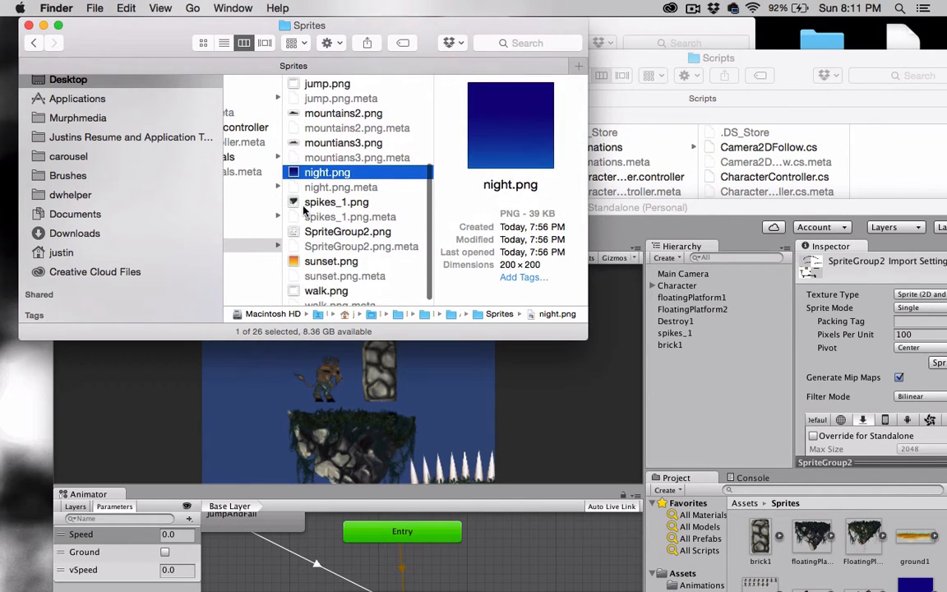
click(331, 260)
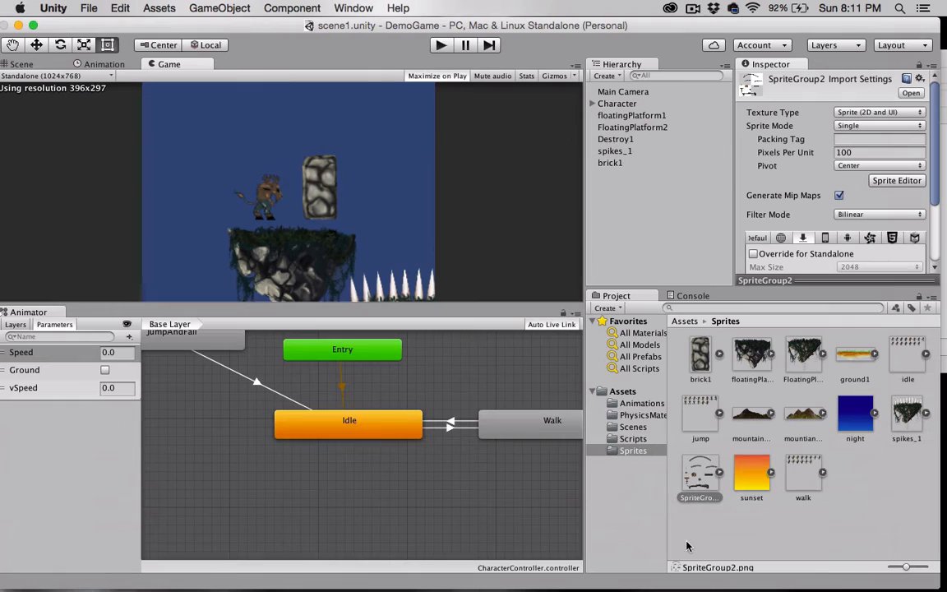
Step: Set SpriteGroup2's Sprite Mode to Multiple in the Inspector
click(700, 473)
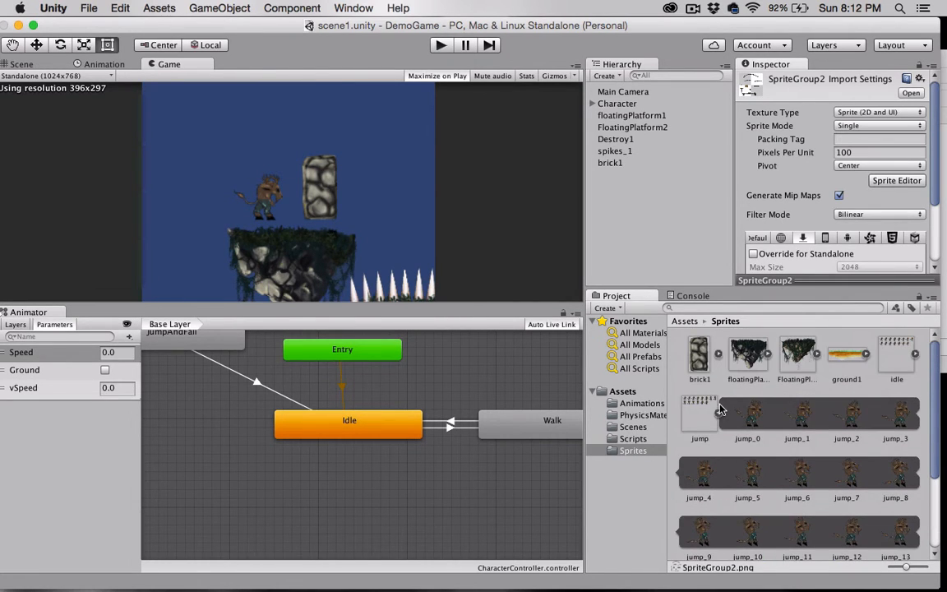
scroll(down, 3)
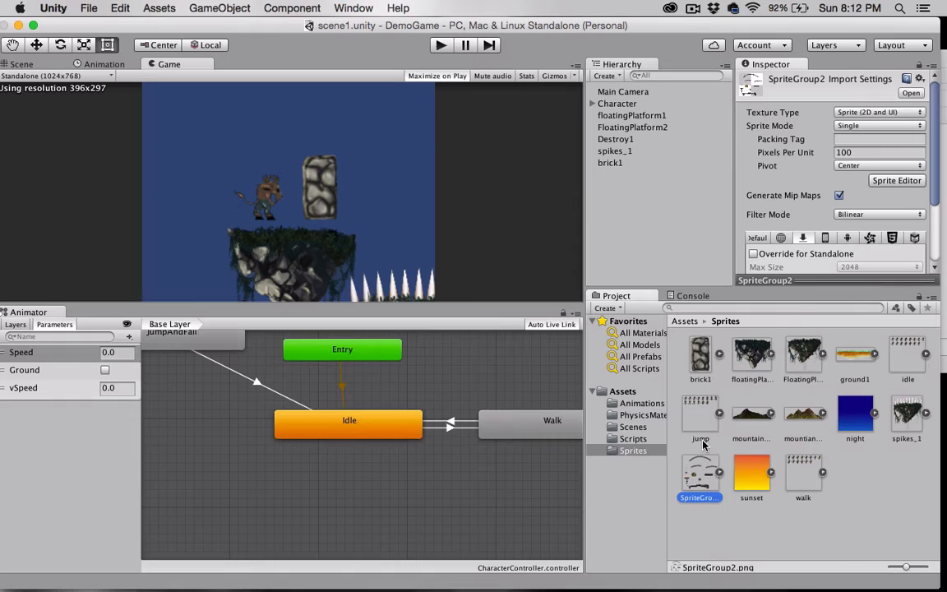
click(879, 112)
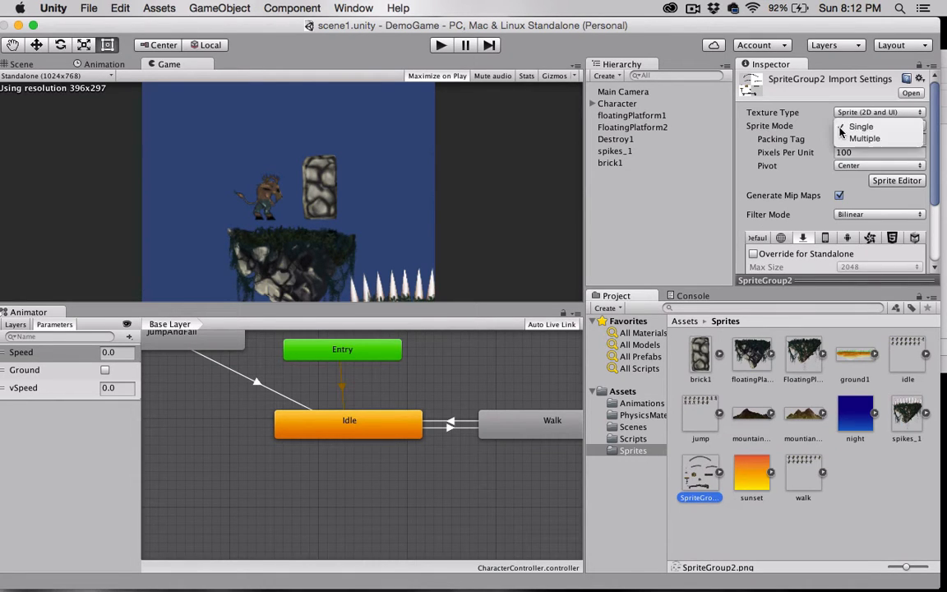
click(864, 138)
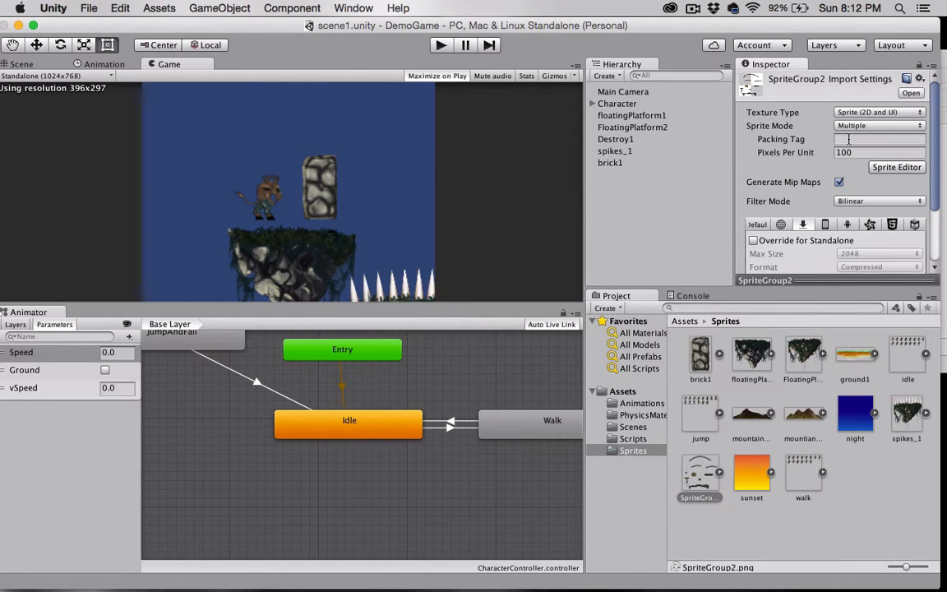
scroll(down, 3)
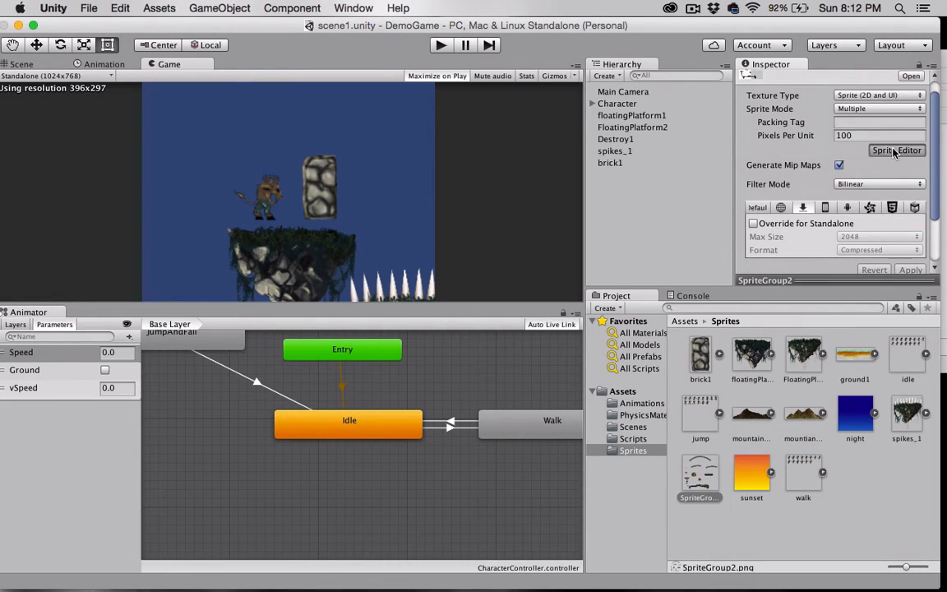
Step: Slice the SpriteGroup2 sheet with Automatic type in the Sprite Editor
click(896, 149)
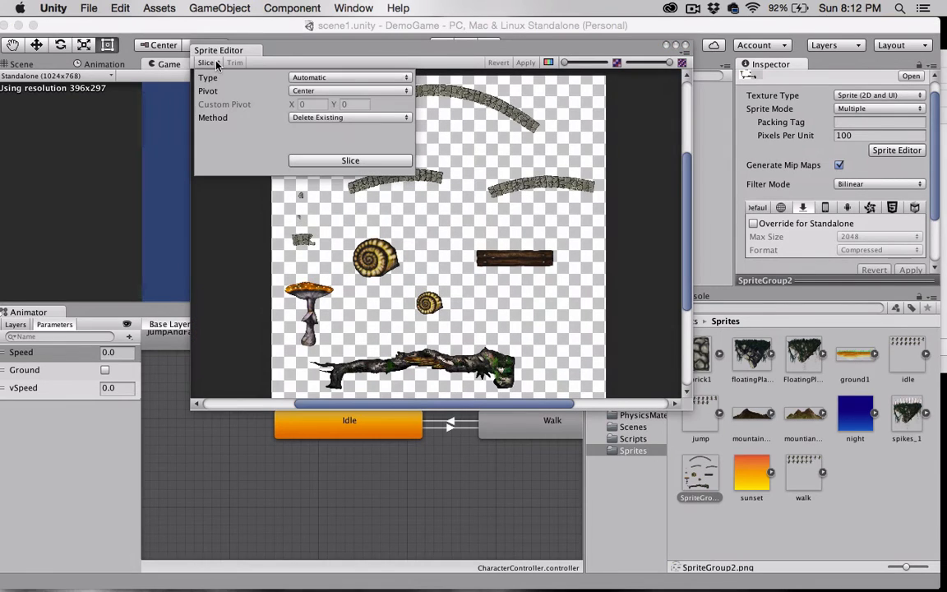
click(349, 76)
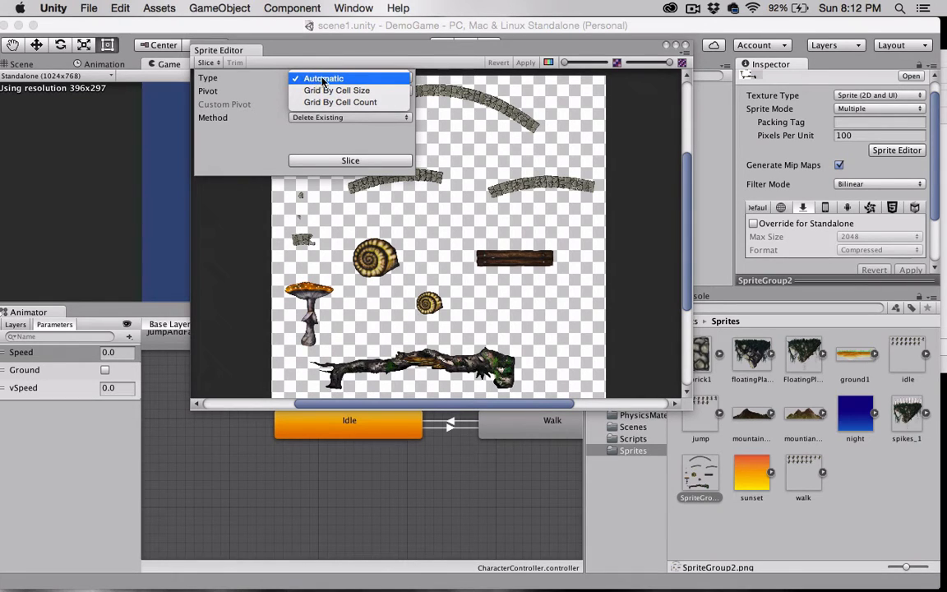
click(323, 79)
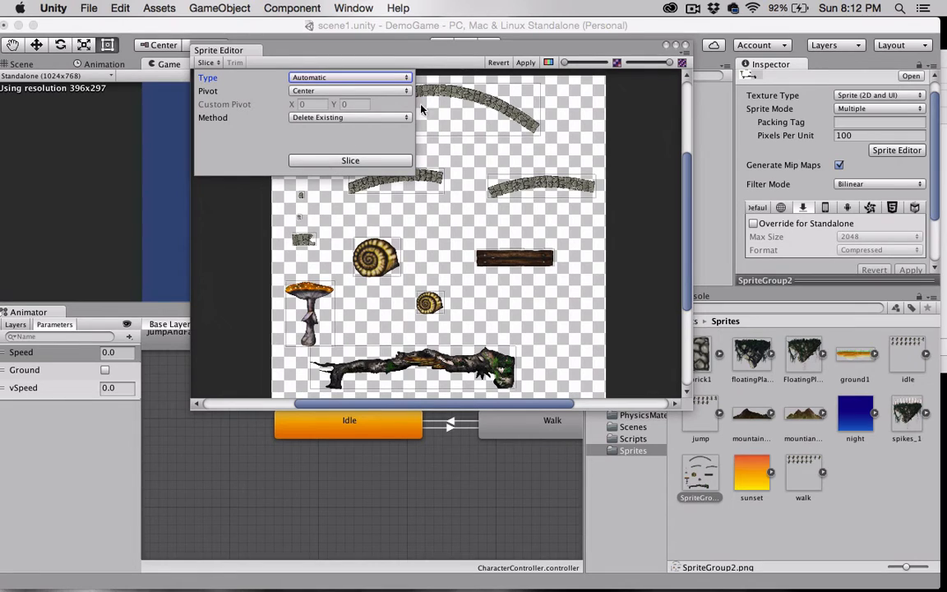
click(415, 62)
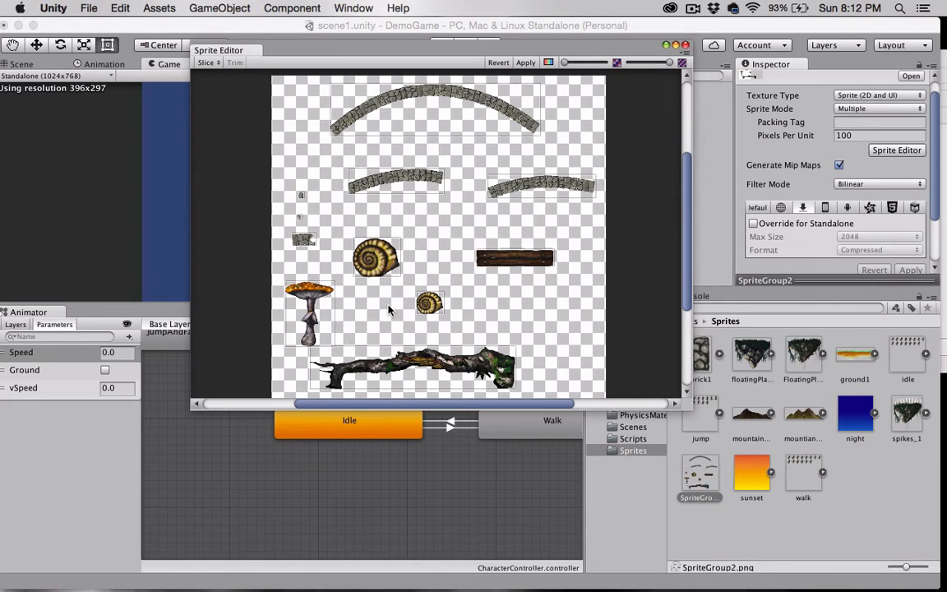
mouse_move(484, 91)
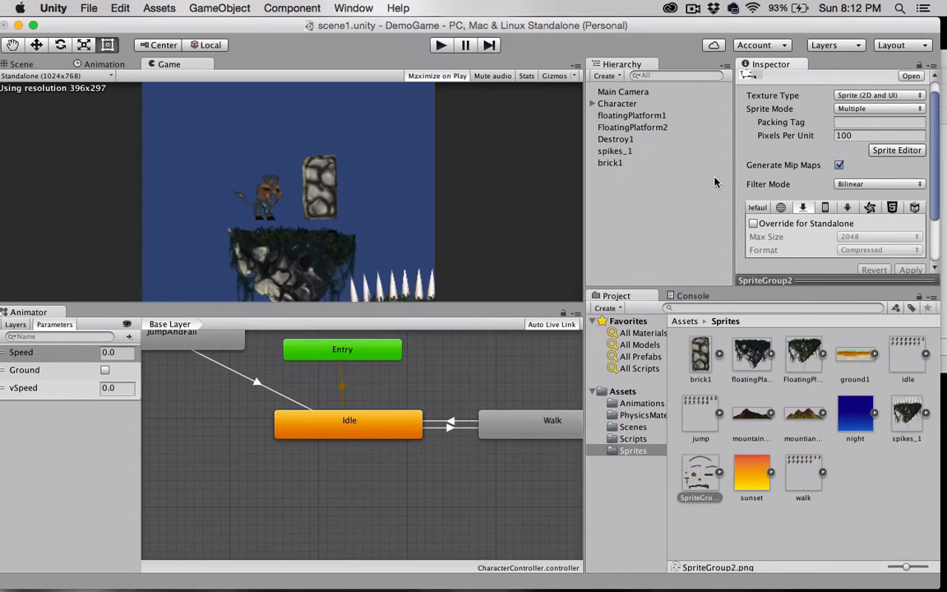
Step: Check SpriteGroup2's sliced sprites in the Project panel, then switch to the Scene view
click(700, 477)
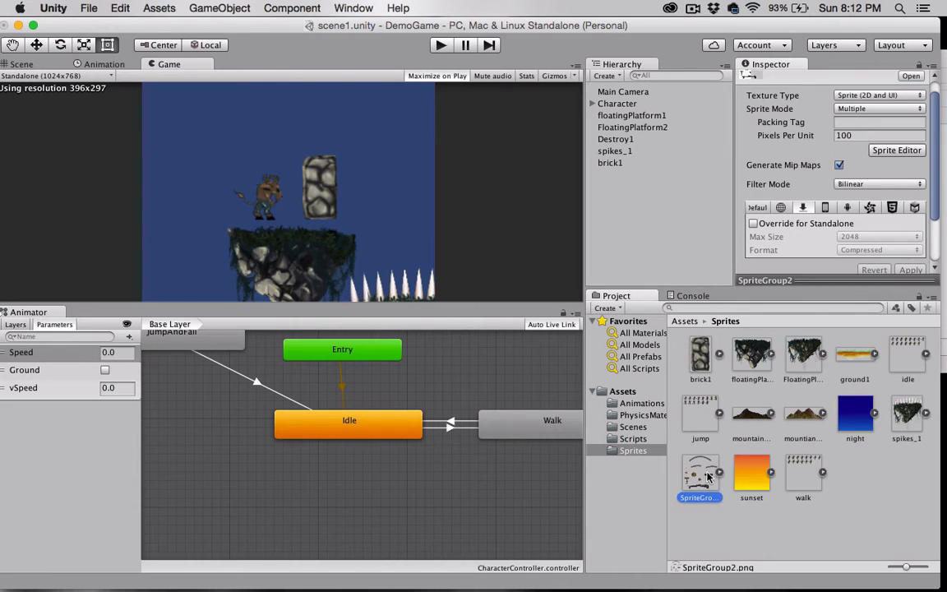
scroll(down, 3)
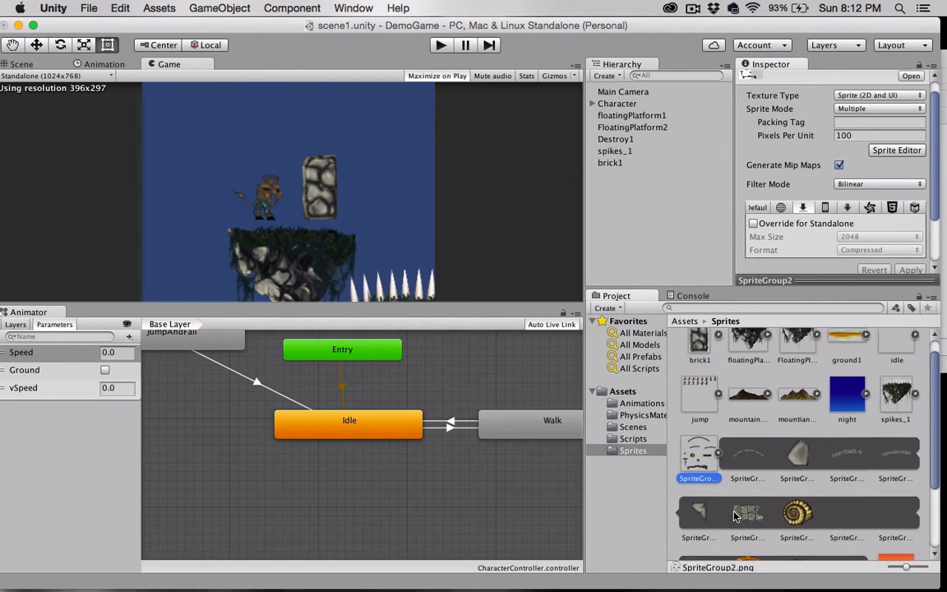
scroll(down, 3)
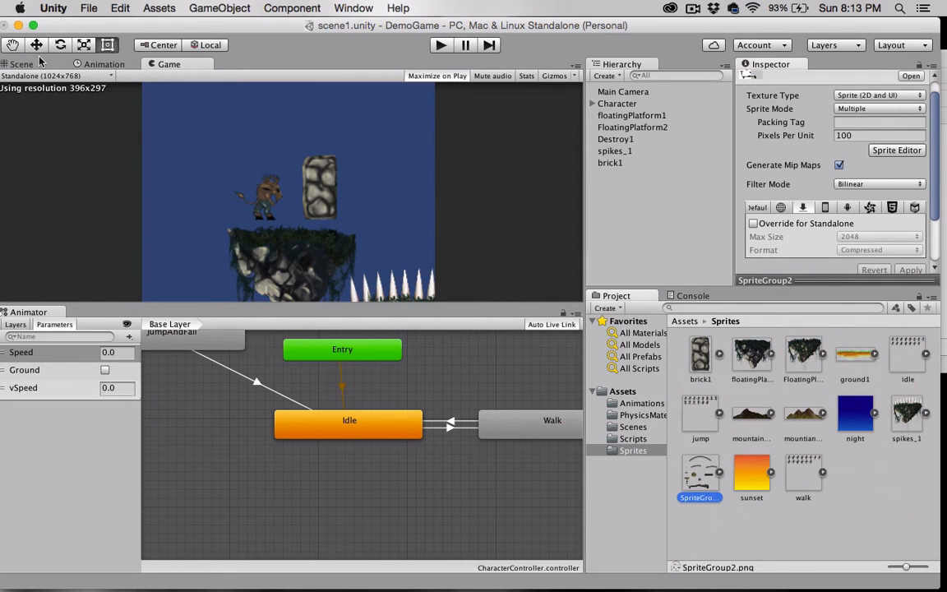
click(20, 64)
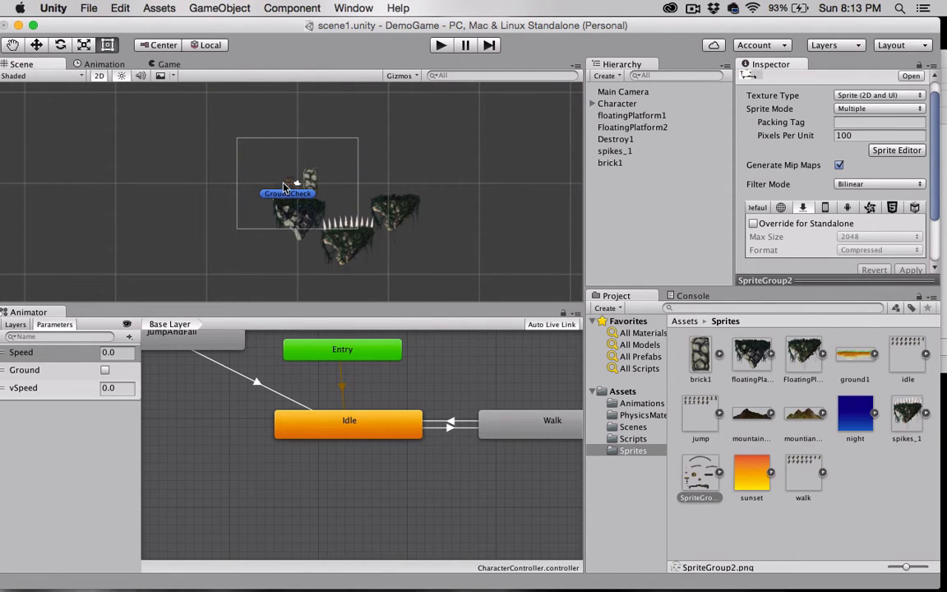
mouse_move(436, 182)
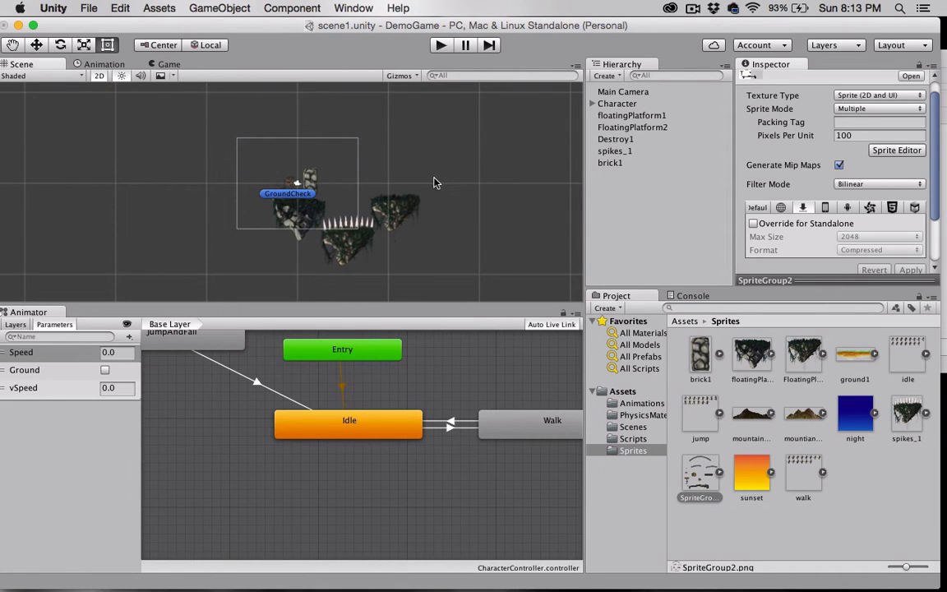
mouse_move(371, 194)
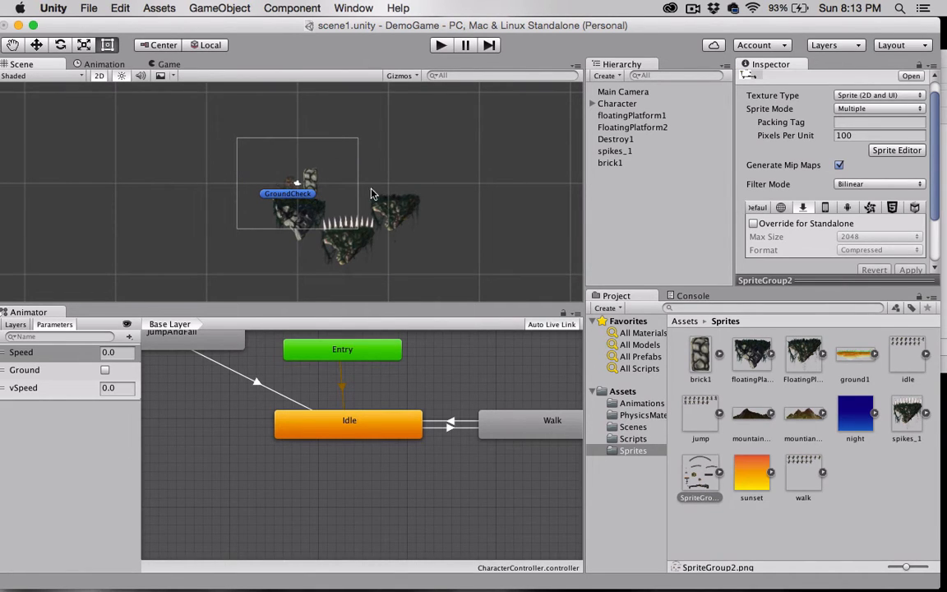
mouse_move(398, 207)
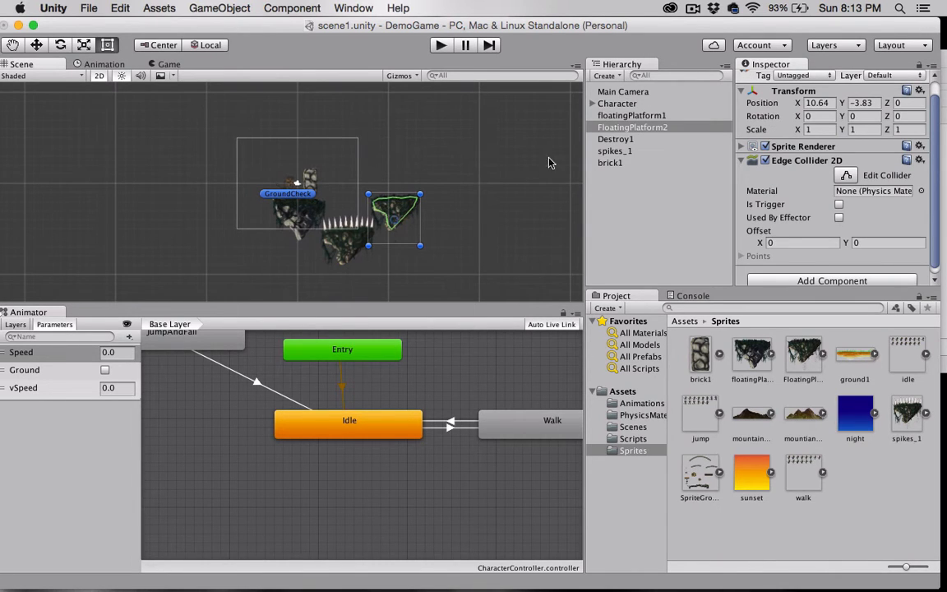
mouse_move(398, 204)
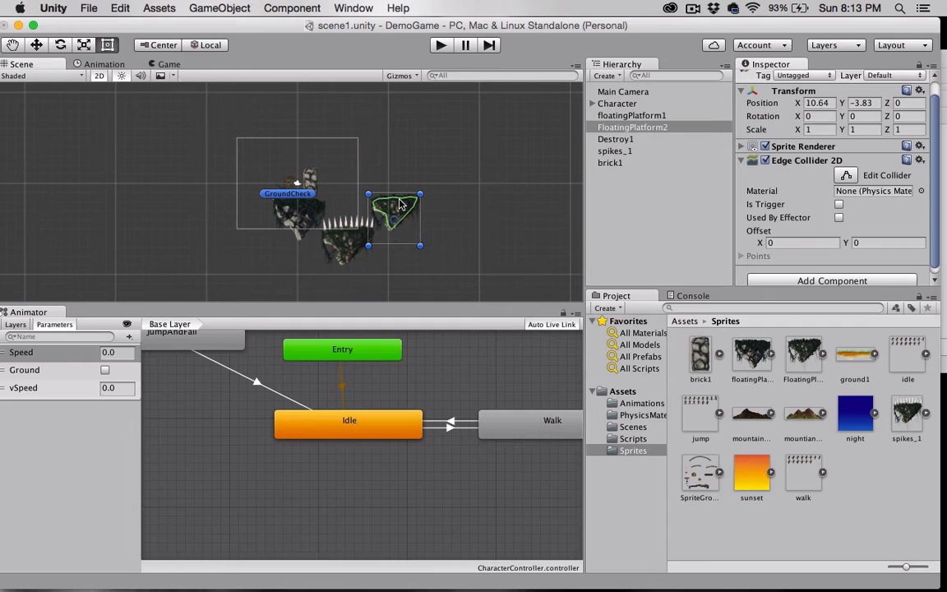
Step: Move the FloatingPlatform2 copy far right to about X 28, Y -4
drag(395, 218, 423, 213)
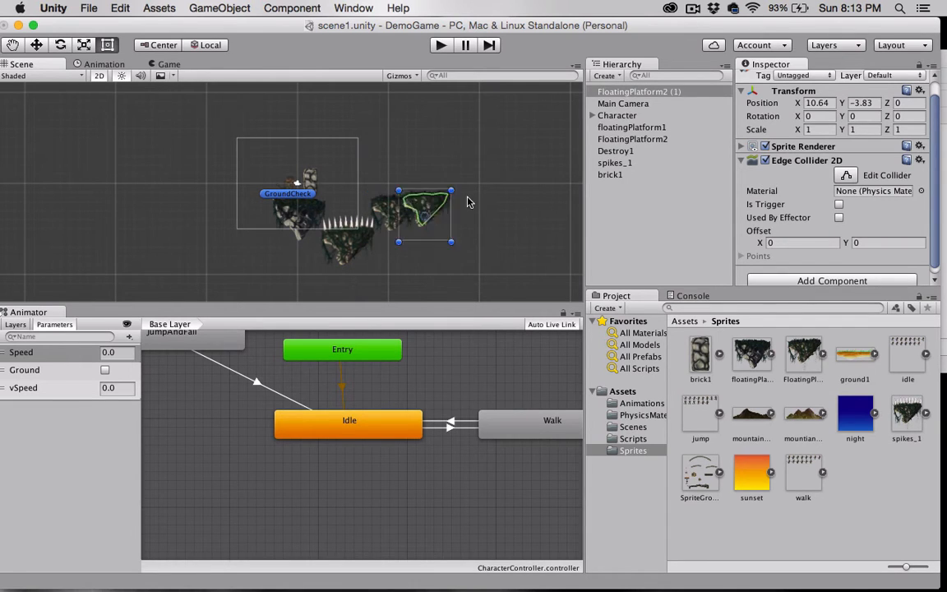
drag(425, 214, 551, 218)
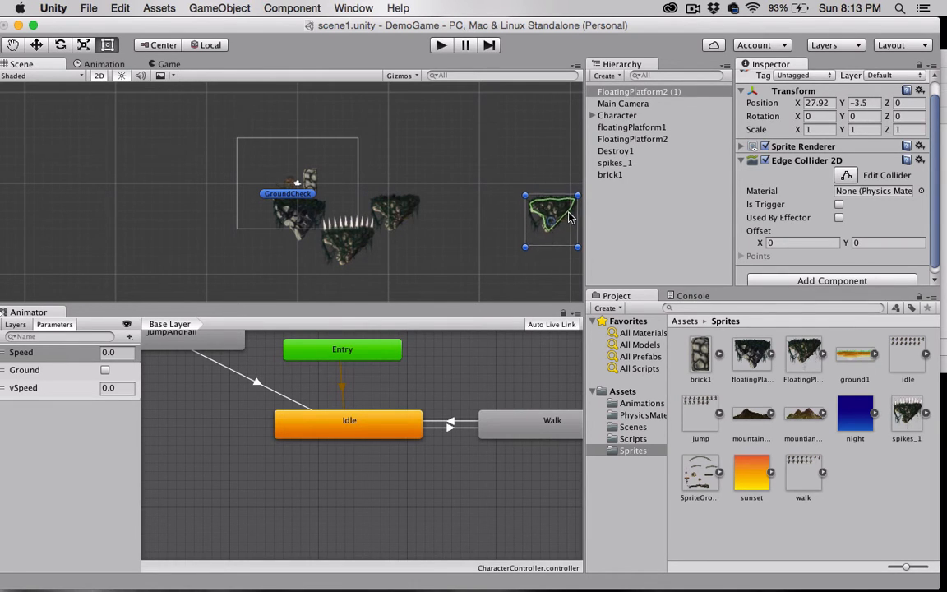
drag(551, 218, 551, 222)
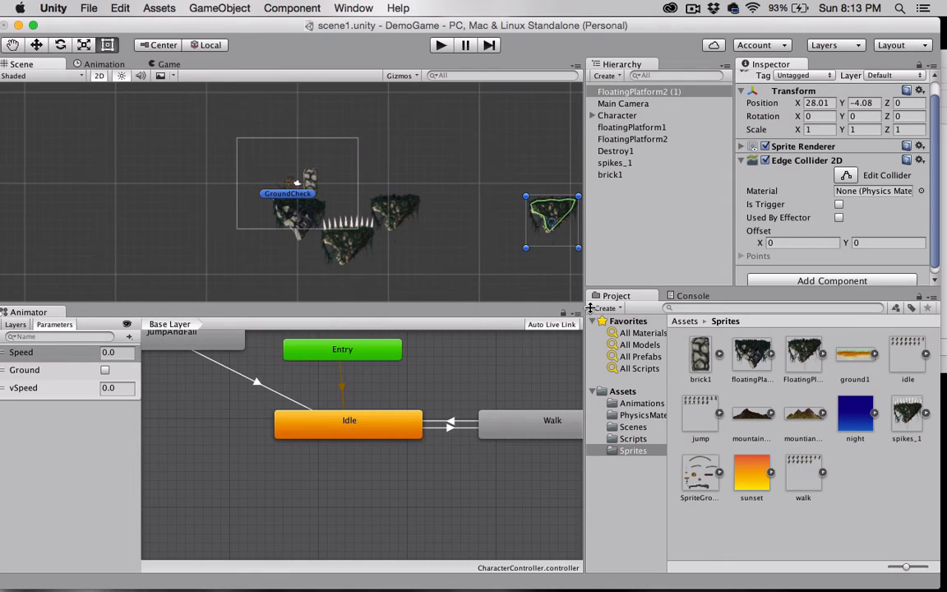
mouse_move(719, 470)
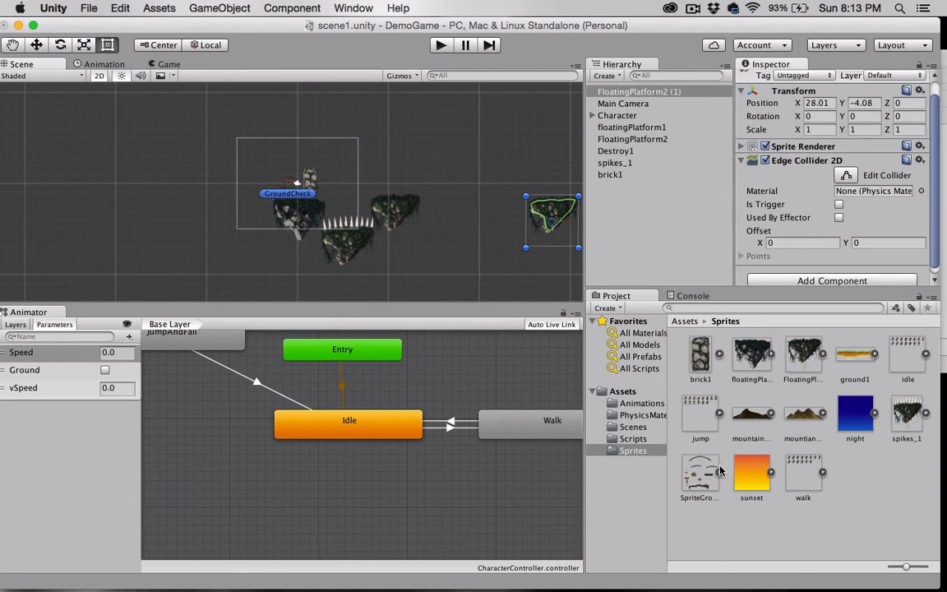
scroll(down, 3)
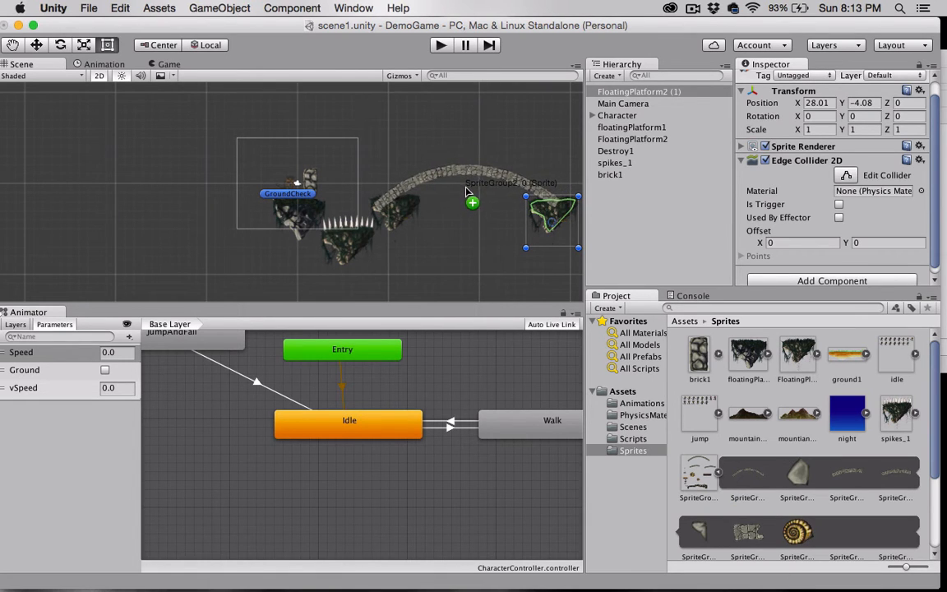
Step: Place the stone arch across the platform gap with Z position 1, nudging the right platform
click(473, 176)
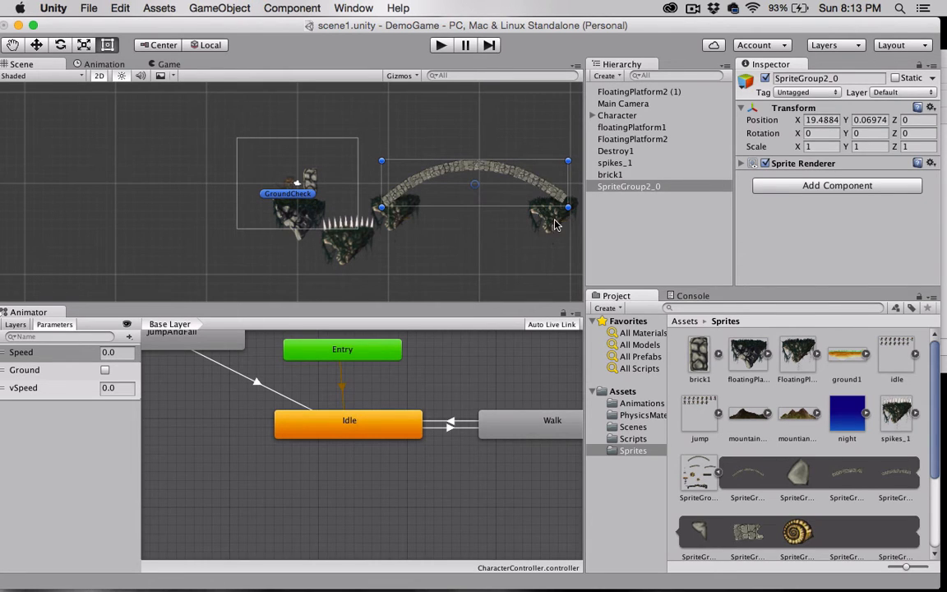
click(551, 215)
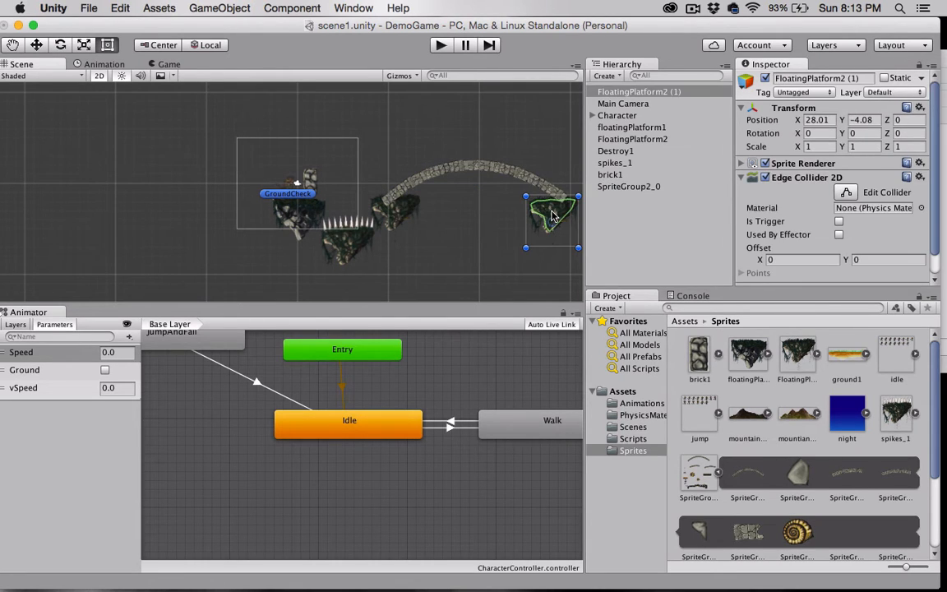
drag(550, 216, 559, 209)
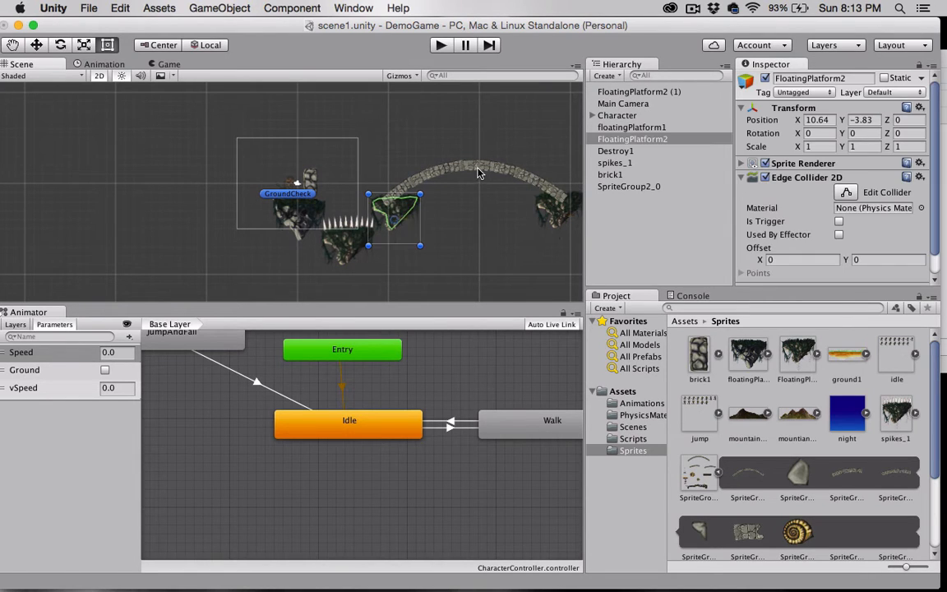
click(629, 186)
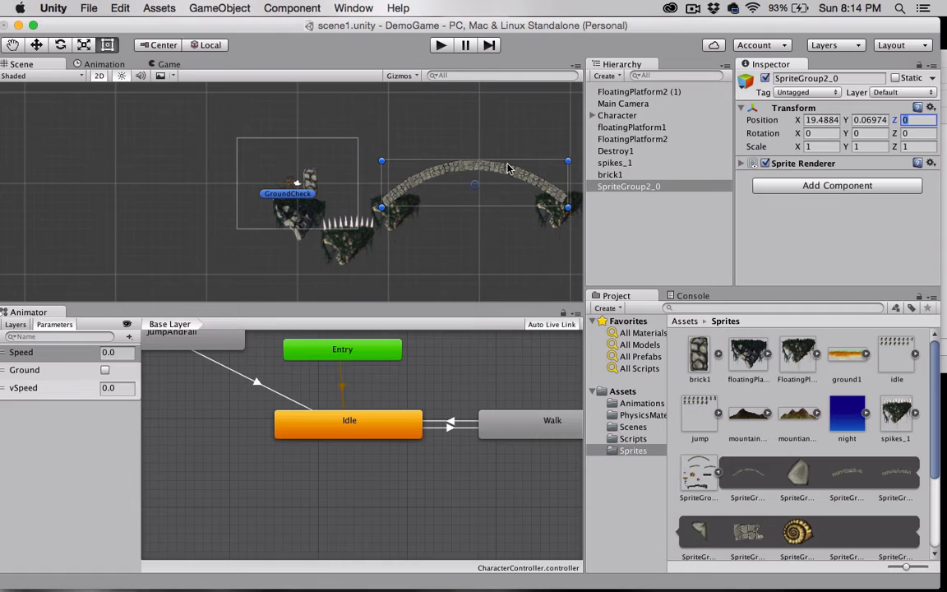
text(1)
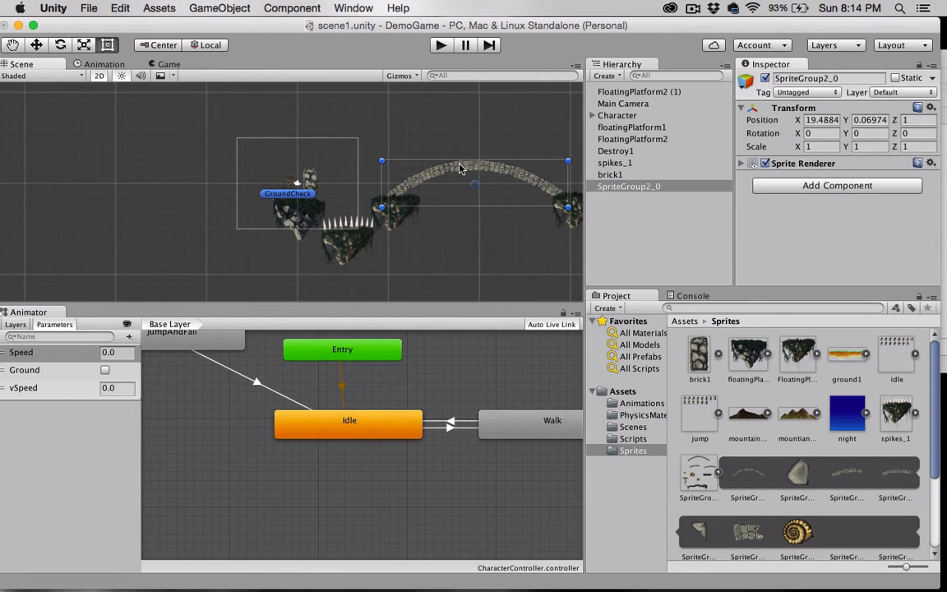
drag(460, 169, 481, 185)
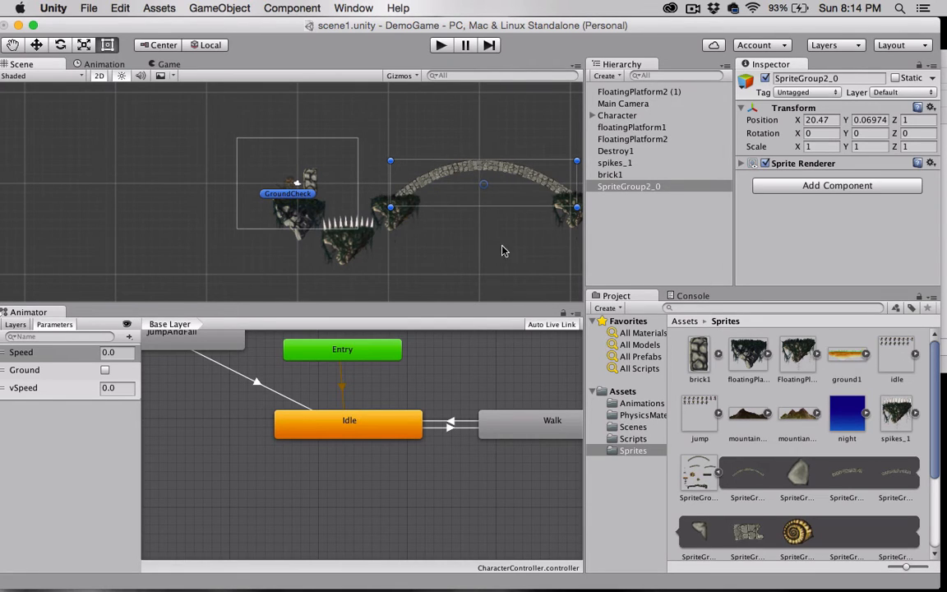
mouse_move(804, 194)
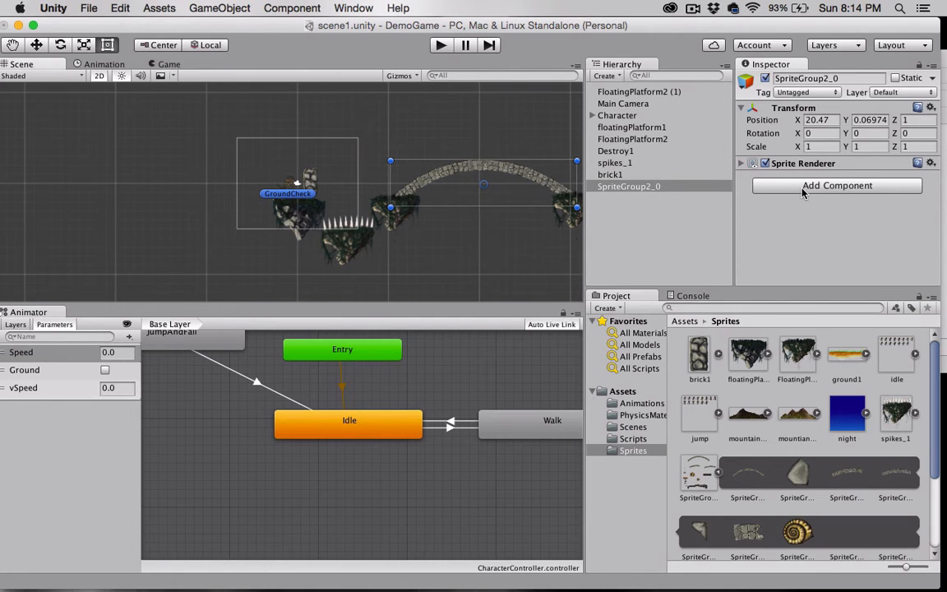
Step: Add a Polygon Collider 2D to the SpriteGroup2_0 arch bridge
click(836, 185)
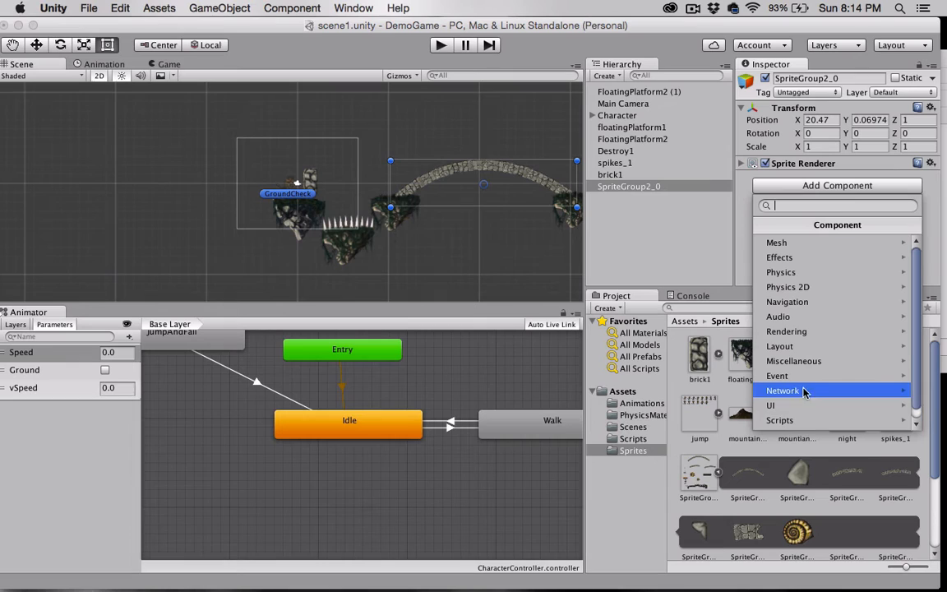
mouse_move(788, 287)
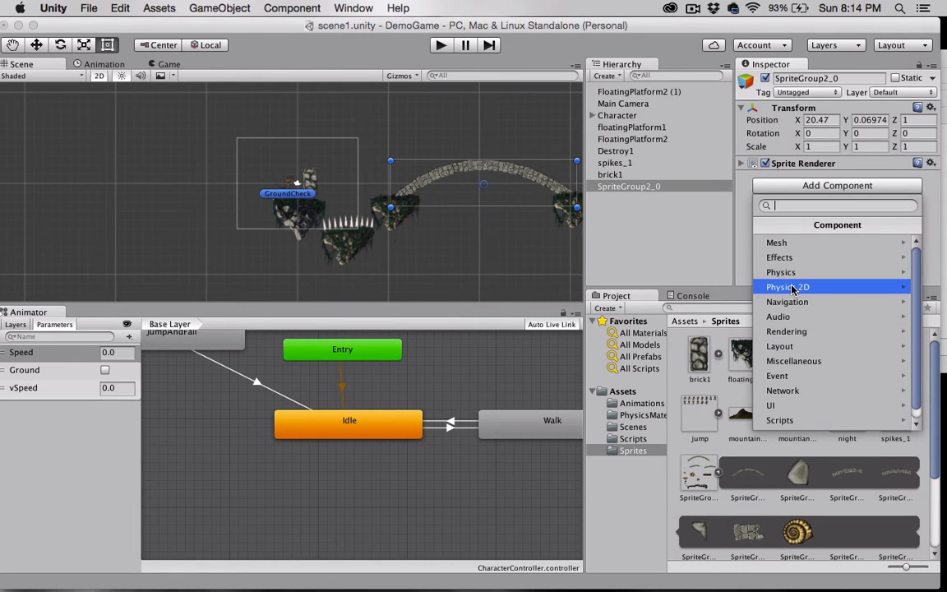
click(787, 287)
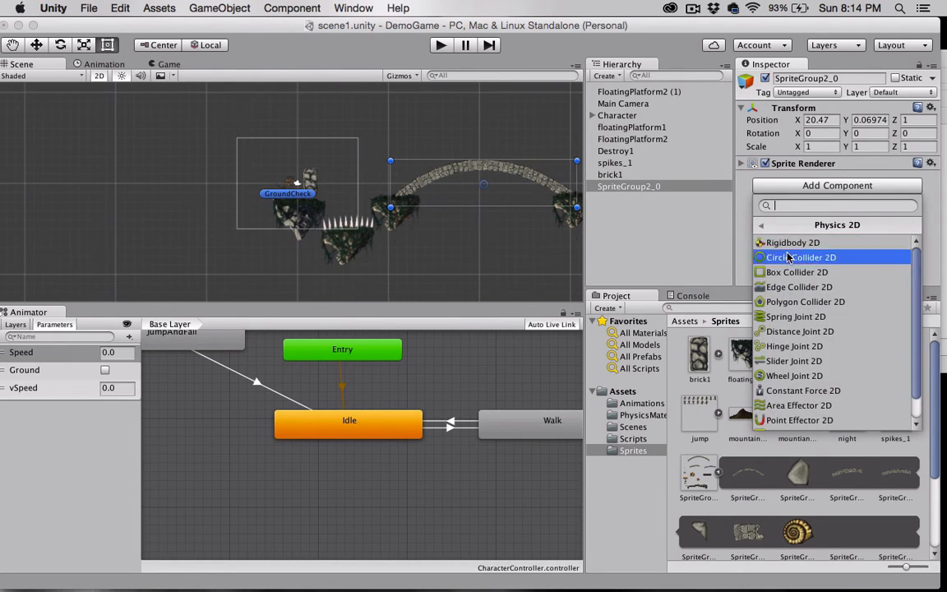
click(804, 301)
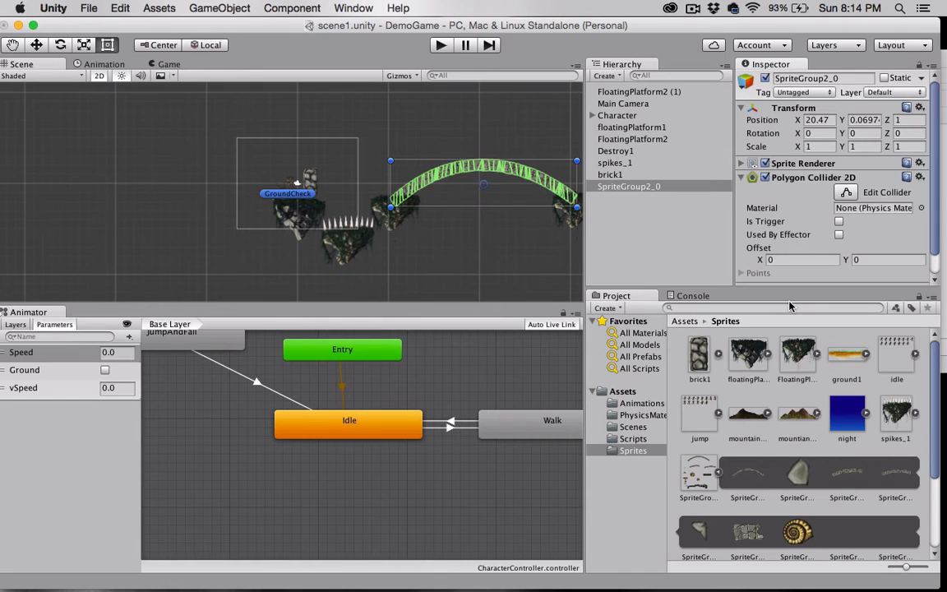
mouse_move(473, 277)
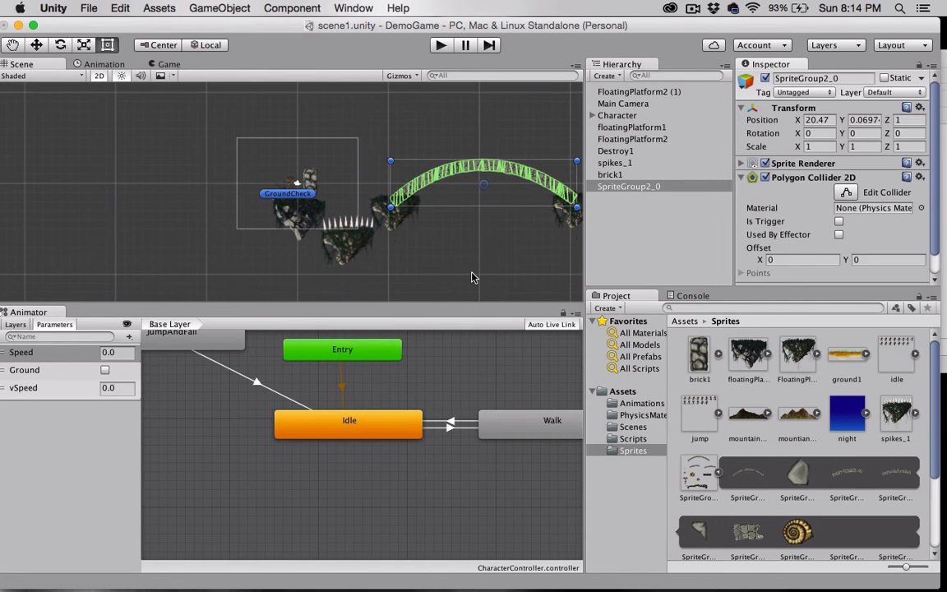
mouse_move(394, 140)
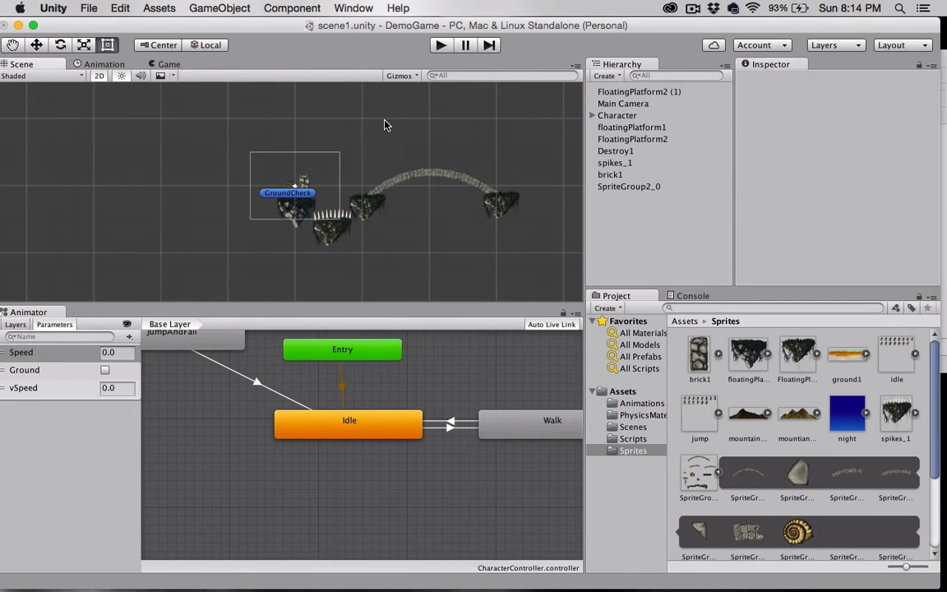
mouse_move(450, 123)
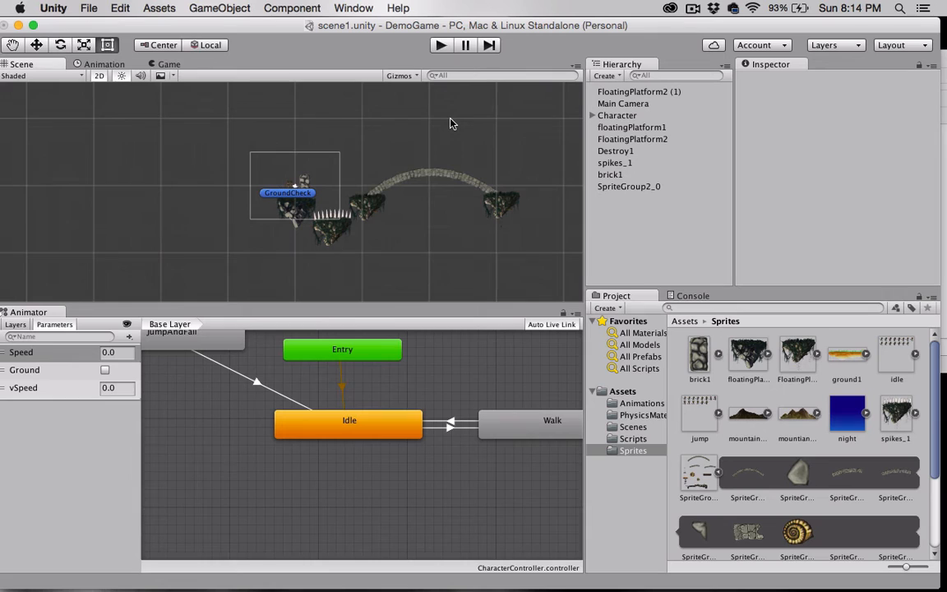
Step: Drag the night sprite from the Sprites folder into the scene
scroll(down, 3)
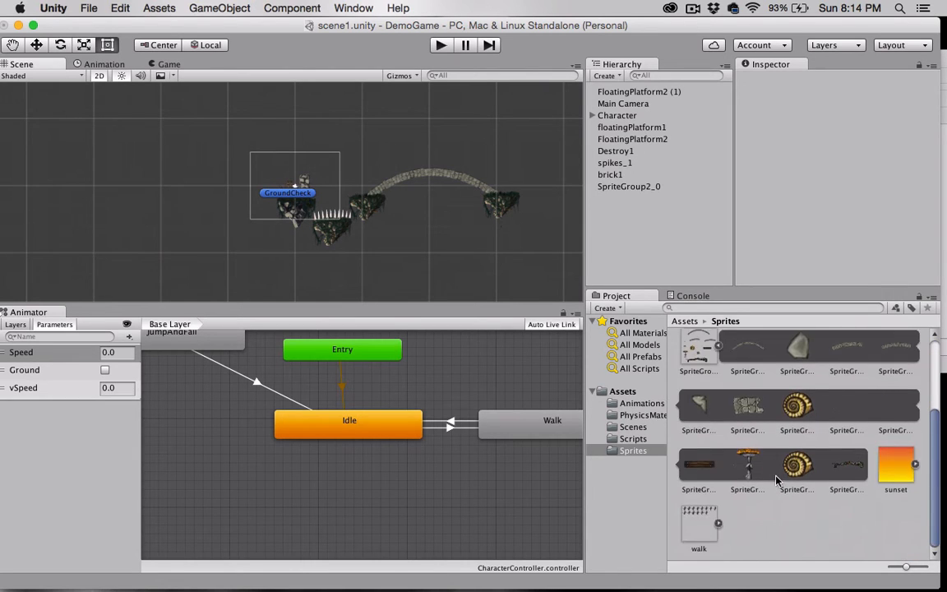
click(846, 415)
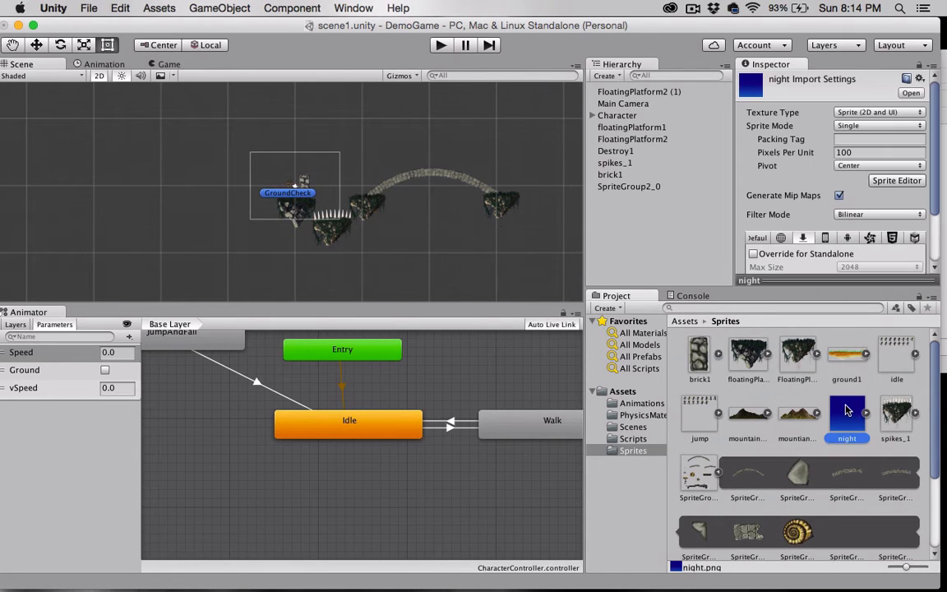
drag(846, 415, 304, 185)
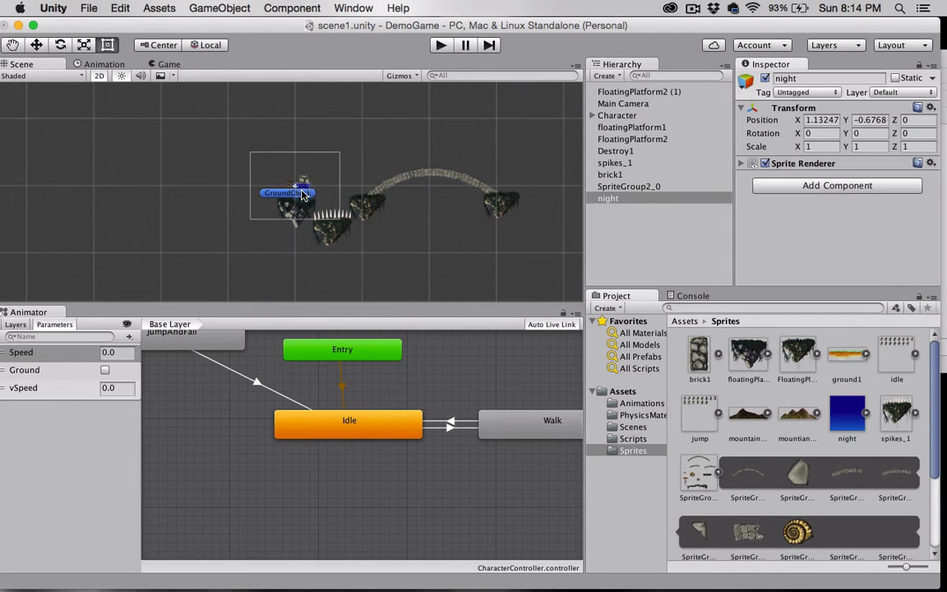
mouse_move(393, 181)
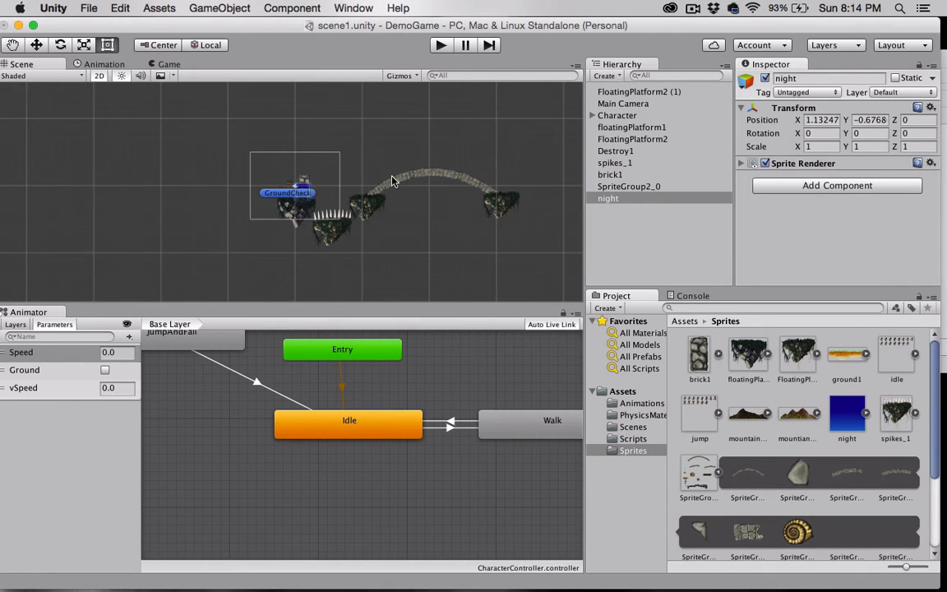
Step: Set the night object's Scale X and Y to 30
click(821, 146)
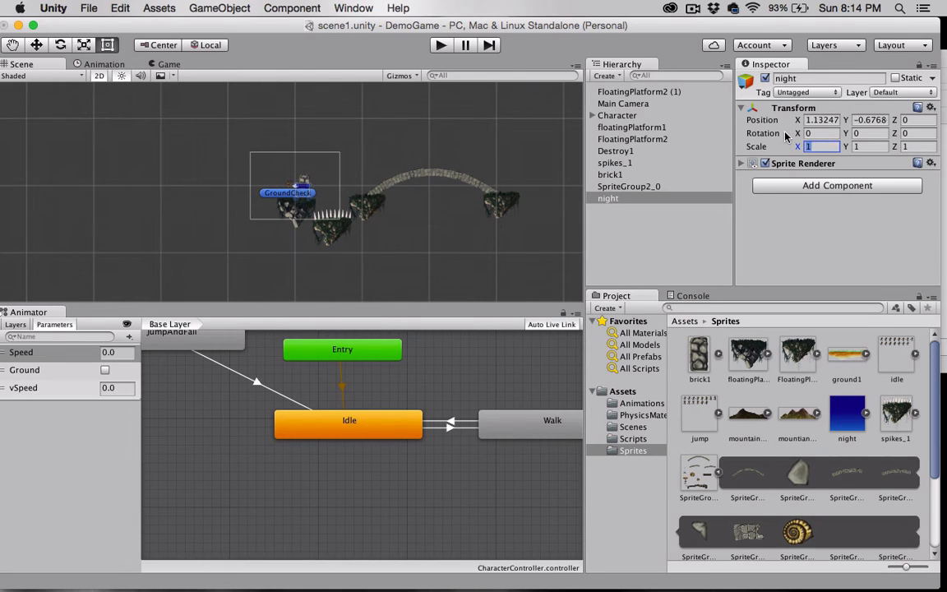
text(30)
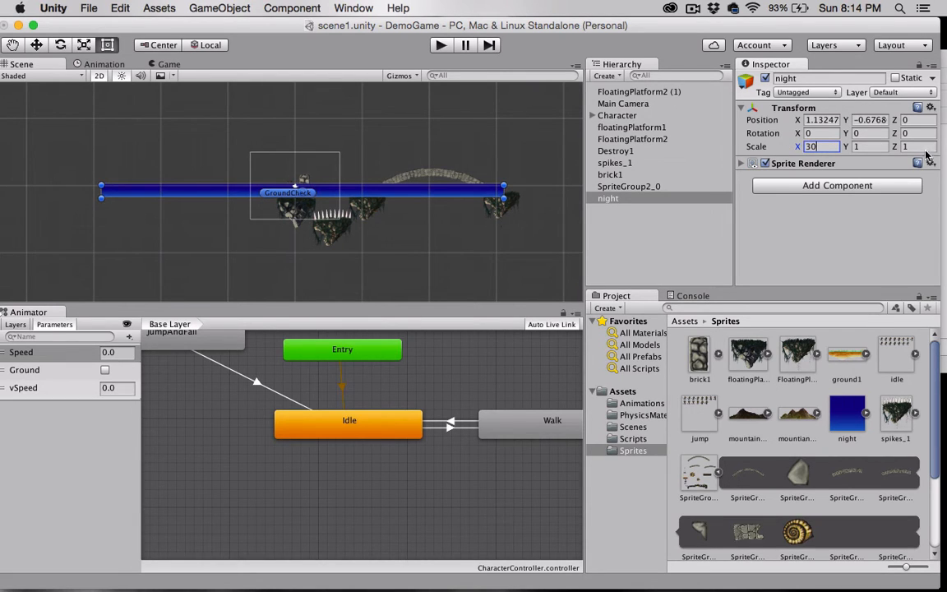
text(30)
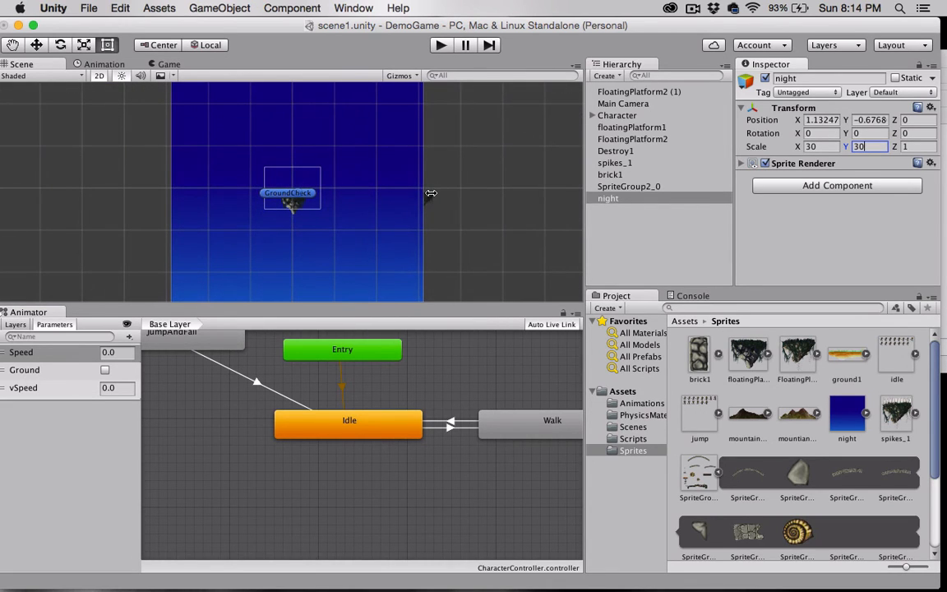
mouse_move(363, 241)
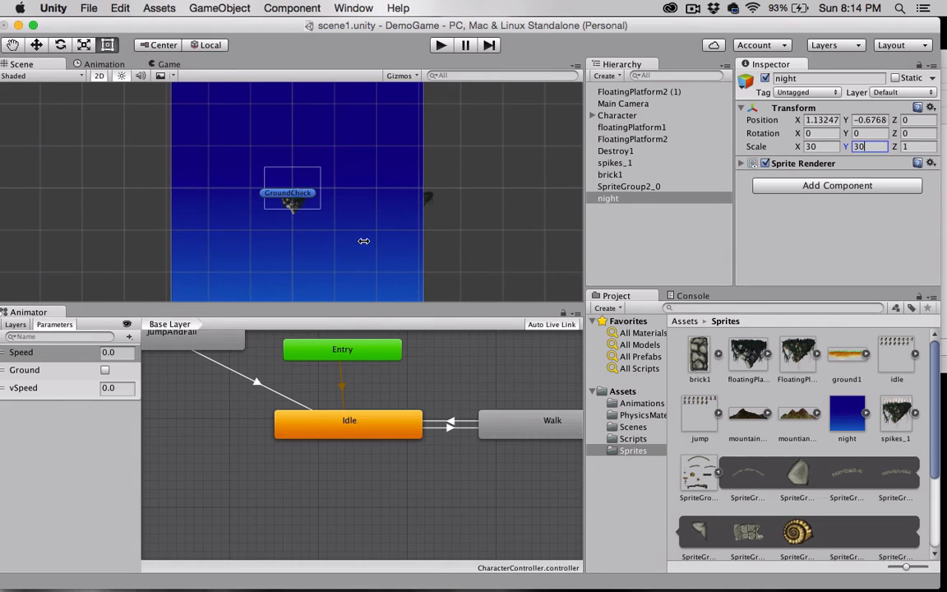
mouse_move(372, 215)
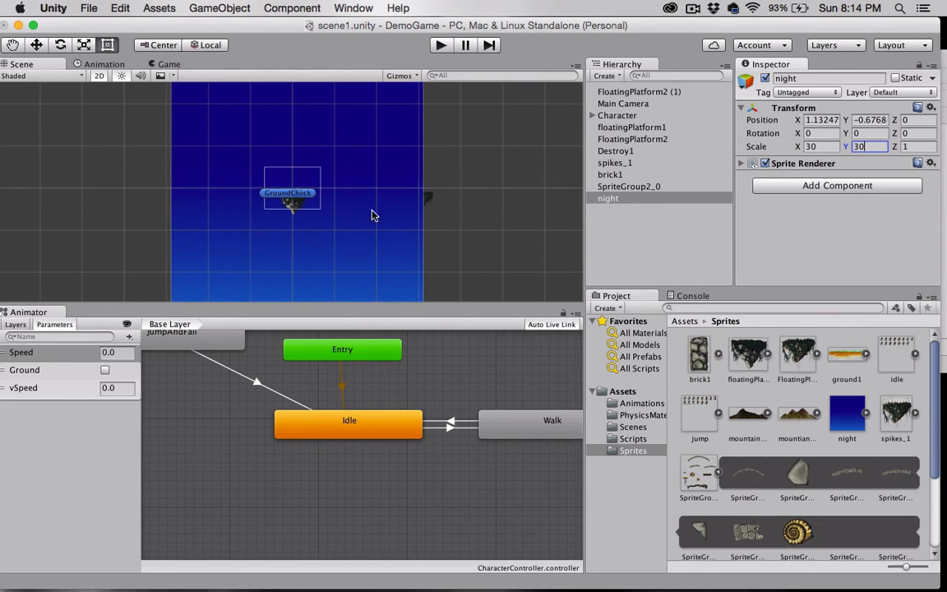
mouse_move(95, 81)
text(20.1)
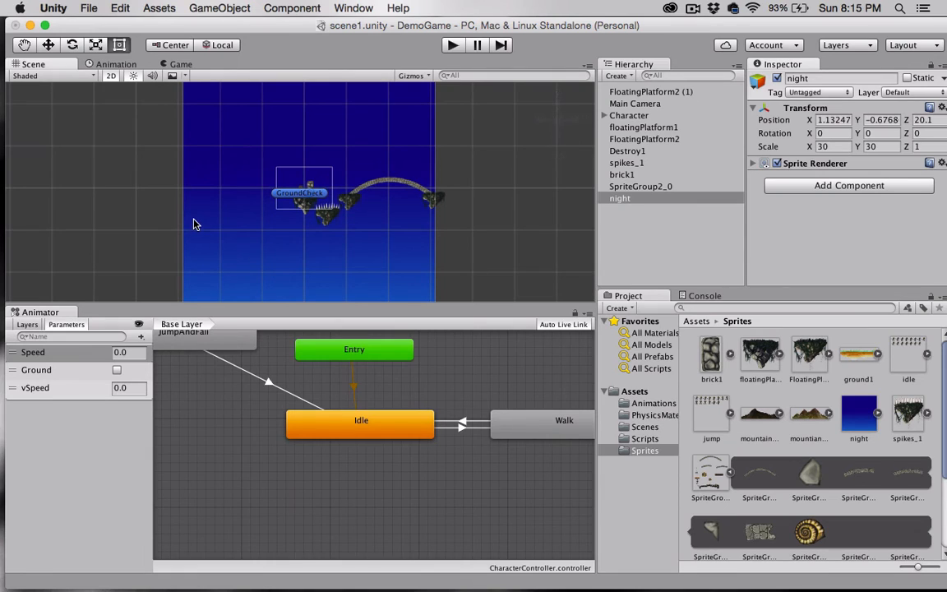
mouse_move(450, 240)
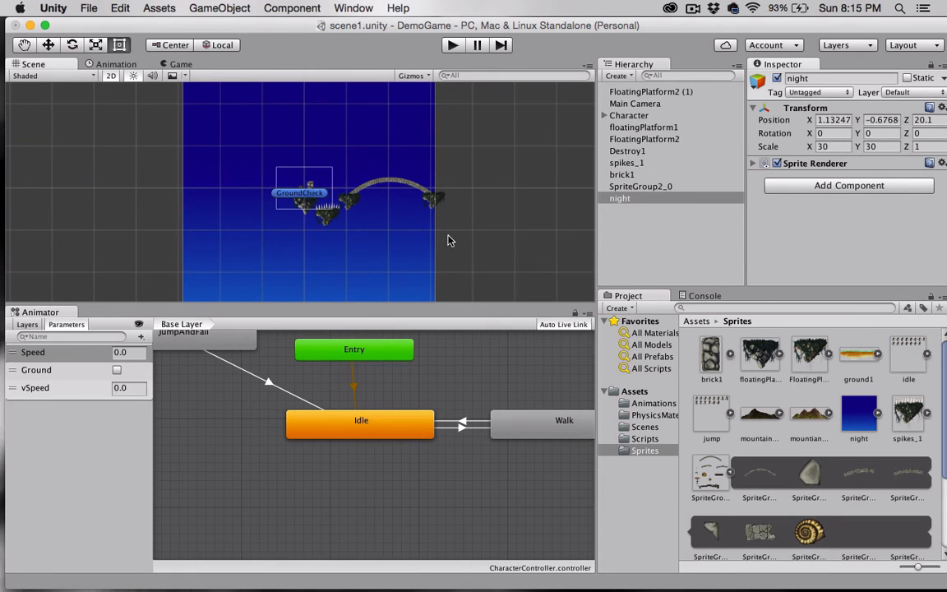
mouse_move(388, 184)
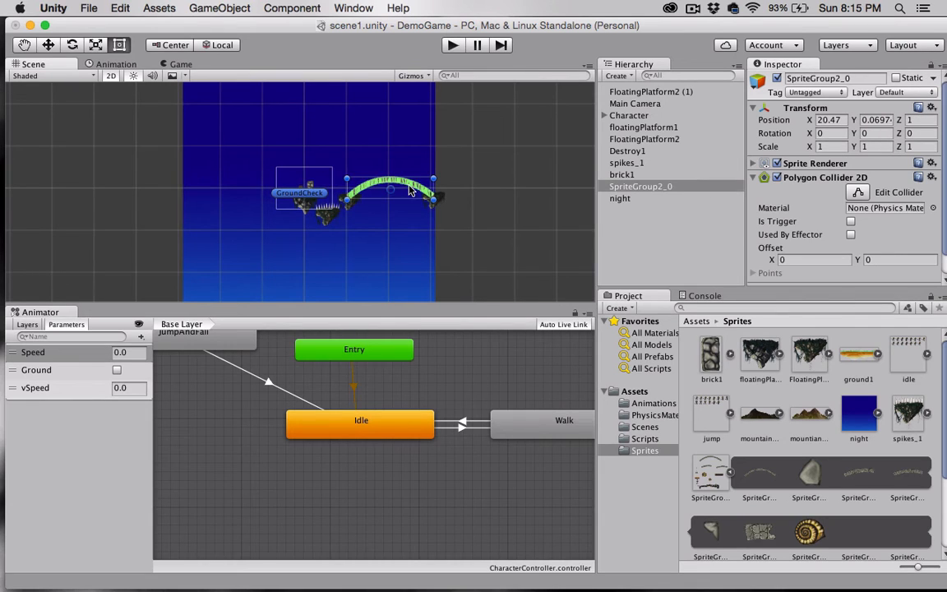
mouse_move(442, 204)
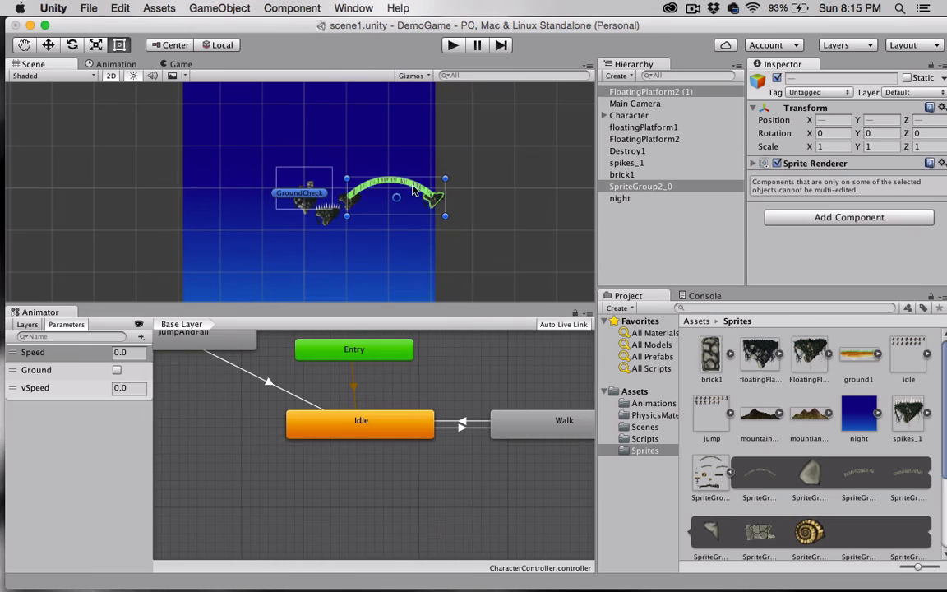
mouse_move(461, 230)
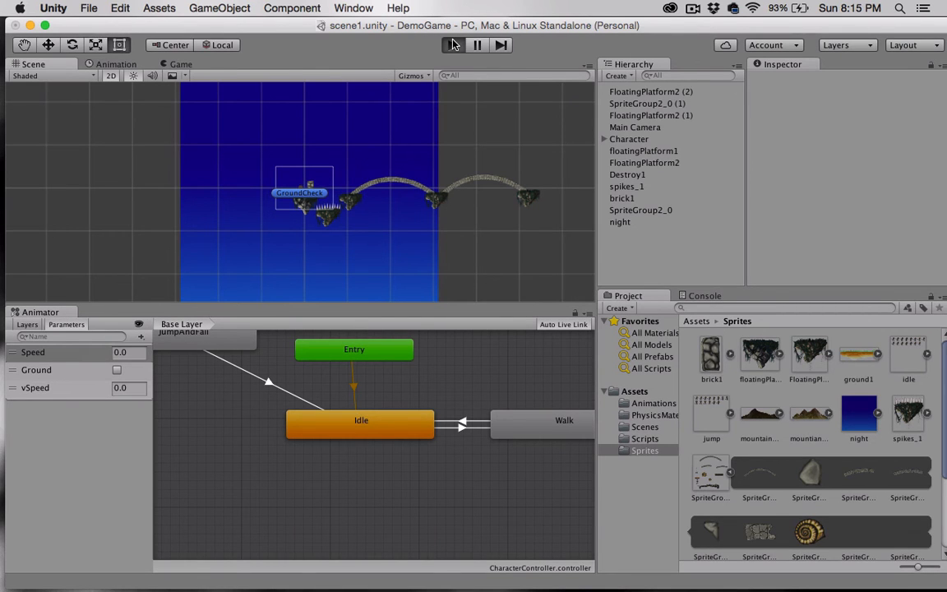
click(451, 44)
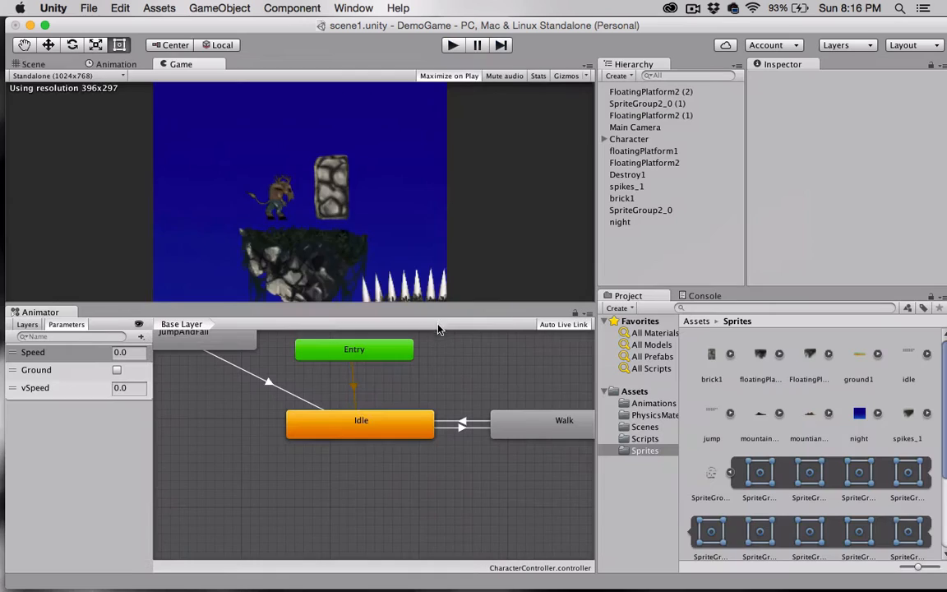
click(33, 64)
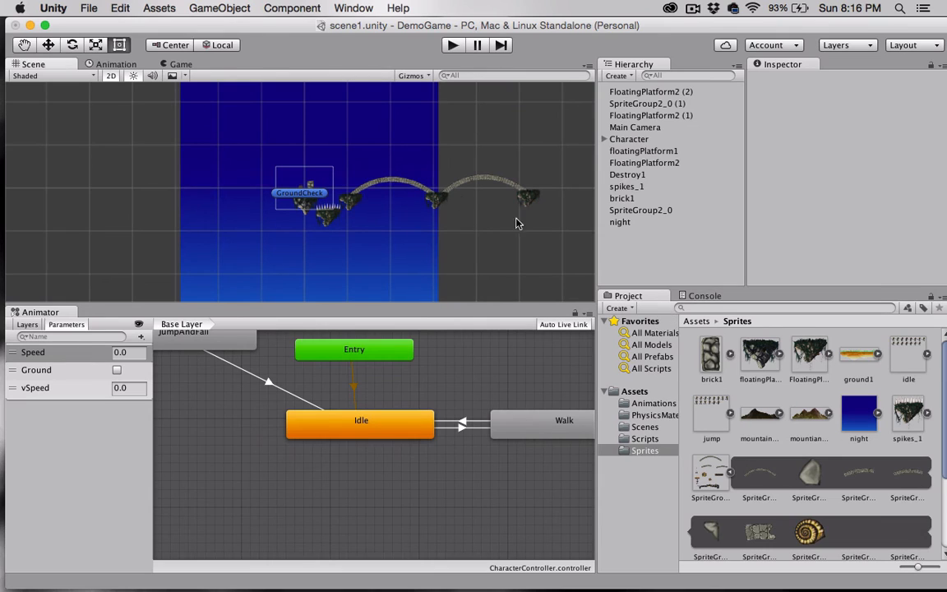
mouse_move(619, 228)
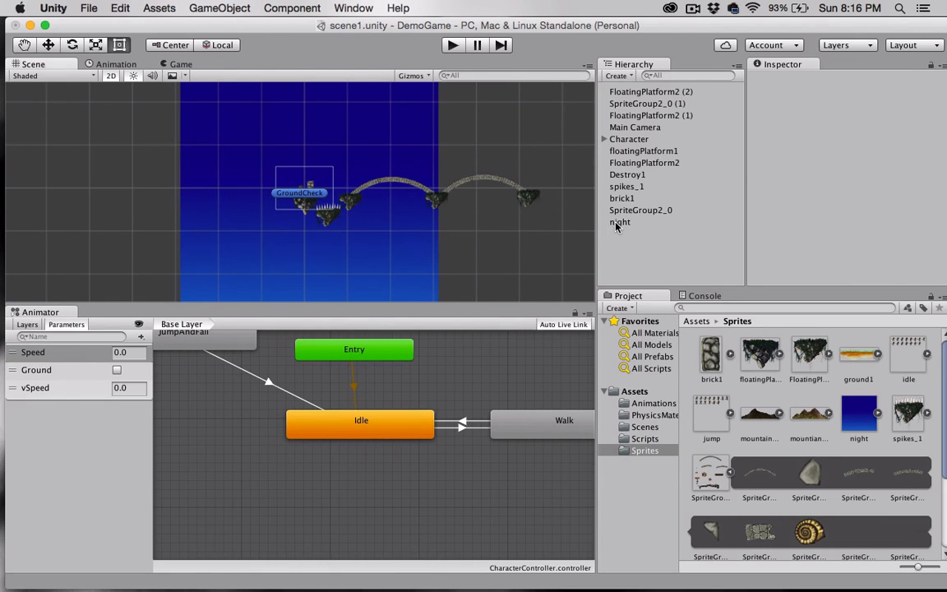
Step: Give the night backdrop the Tiling script from Assets/Scripts and enter play mode
click(620, 222)
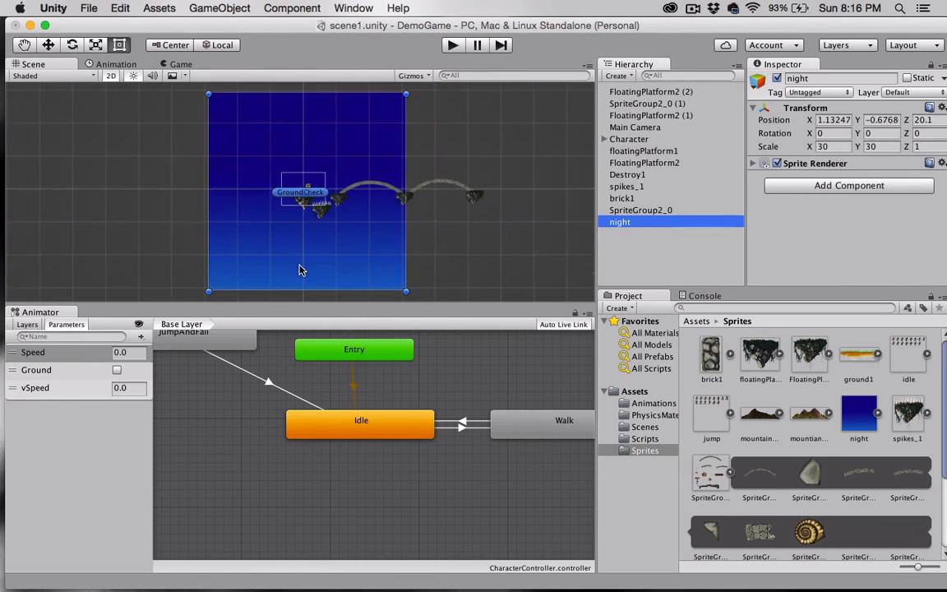
mouse_move(627, 438)
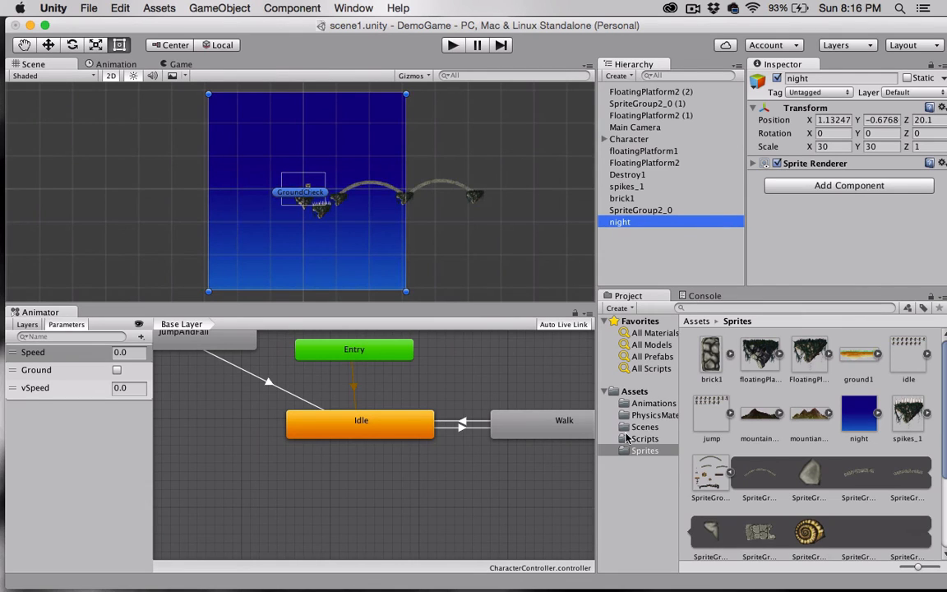
click(646, 438)
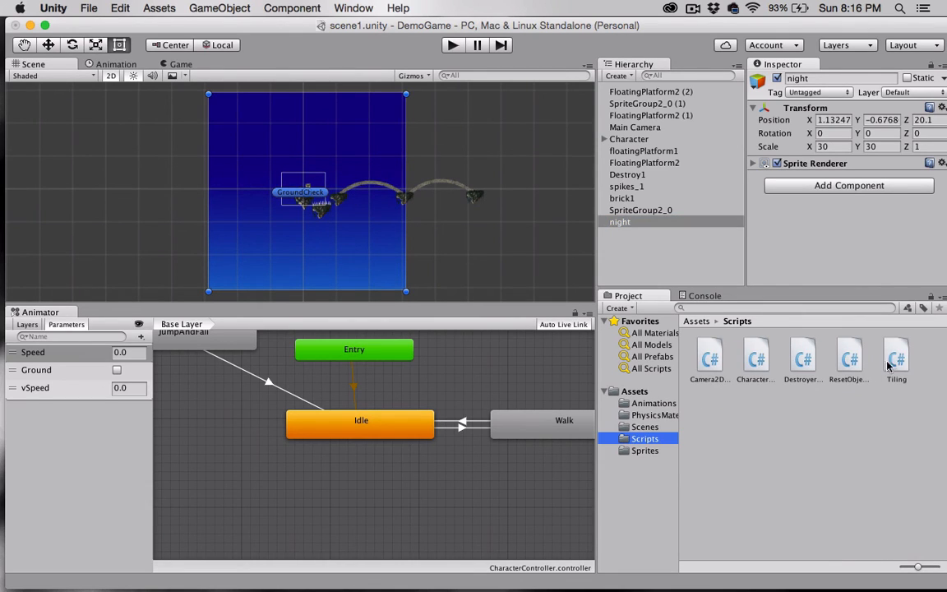
click(896, 358)
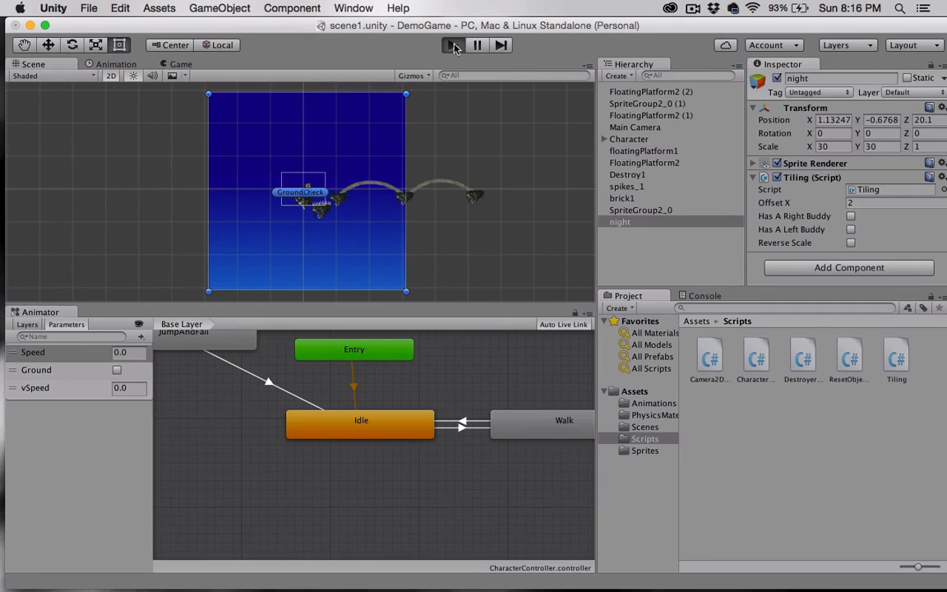
click(453, 44)
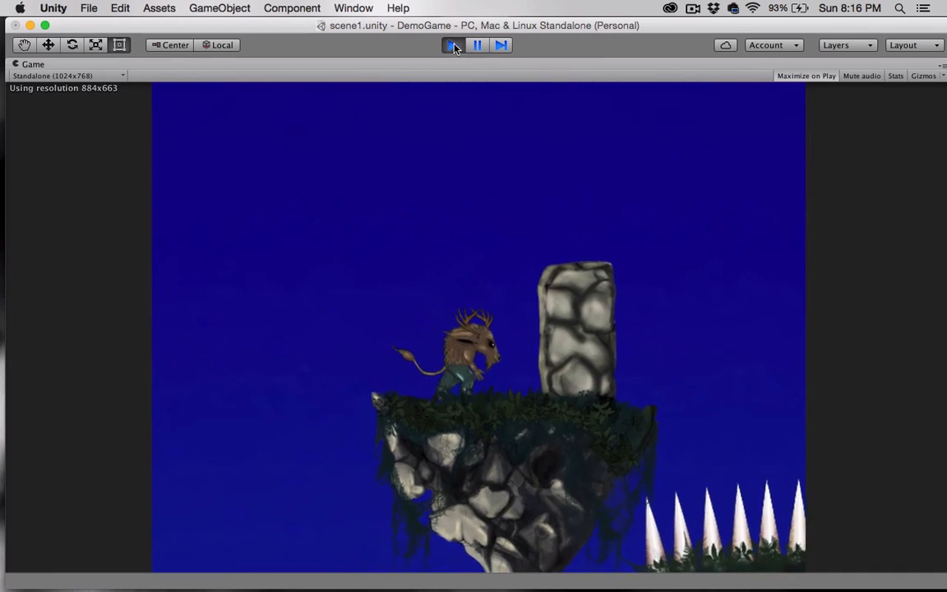